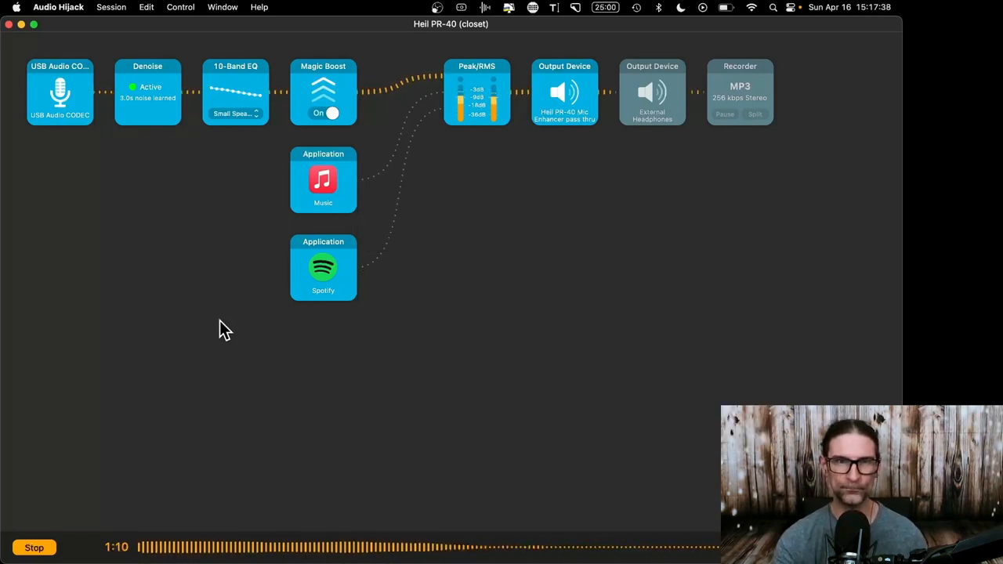
pyautogui.moveTo(721, 329)
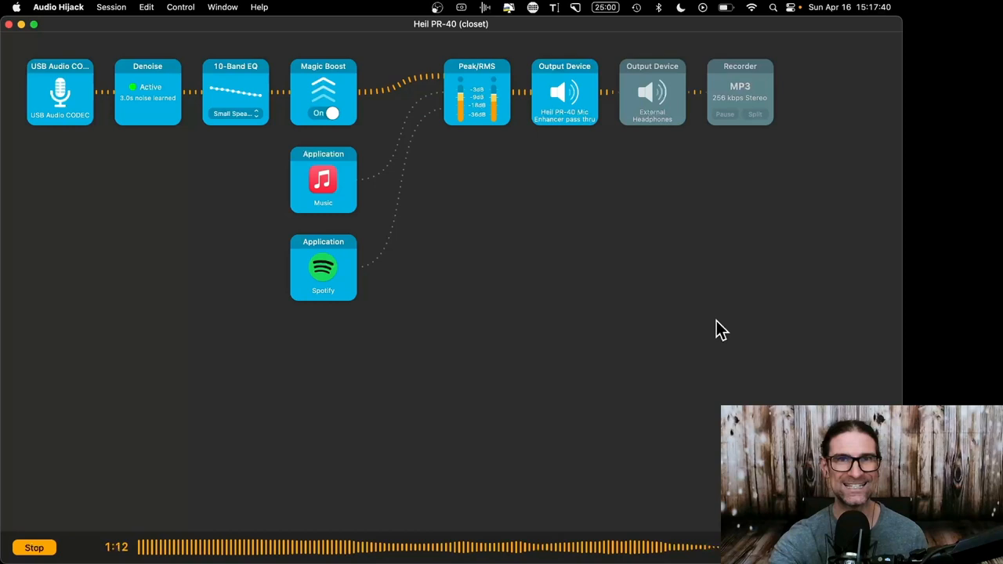
# Look over the saved recordings and the block library, then put the library away.
pyautogui.click(763, 34)
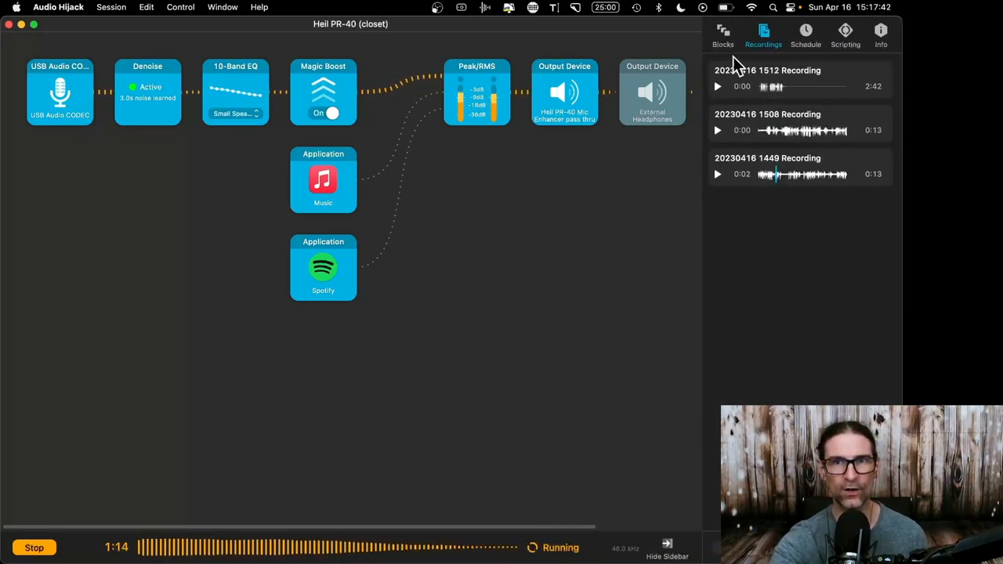
pyautogui.click(722, 33)
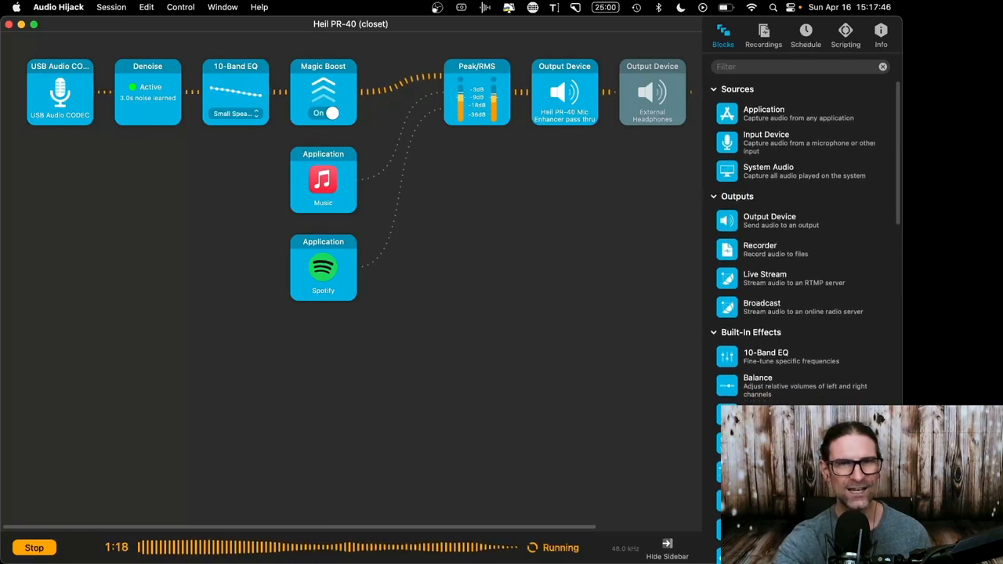
pyautogui.moveTo(771, 145)
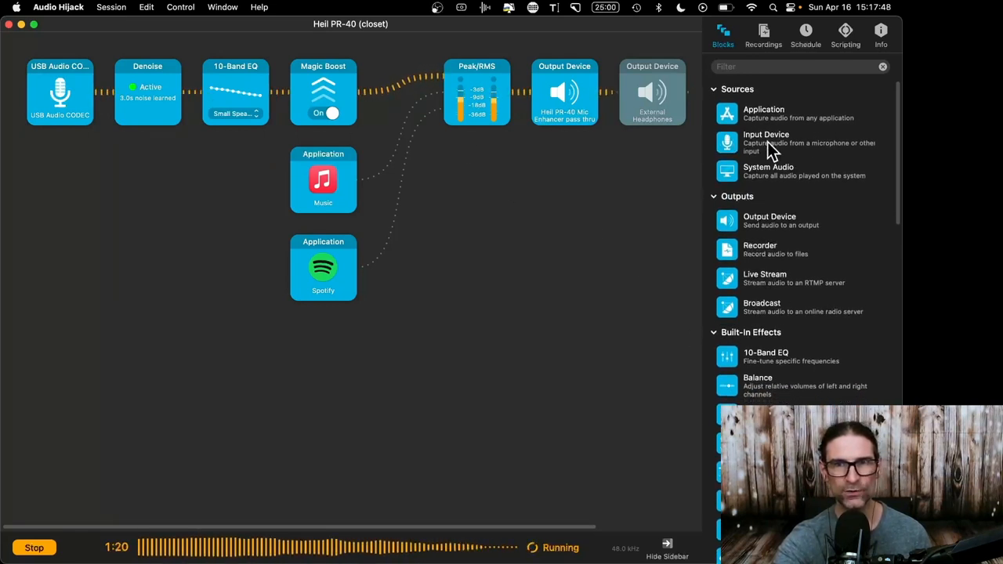
pyautogui.moveTo(125, 90)
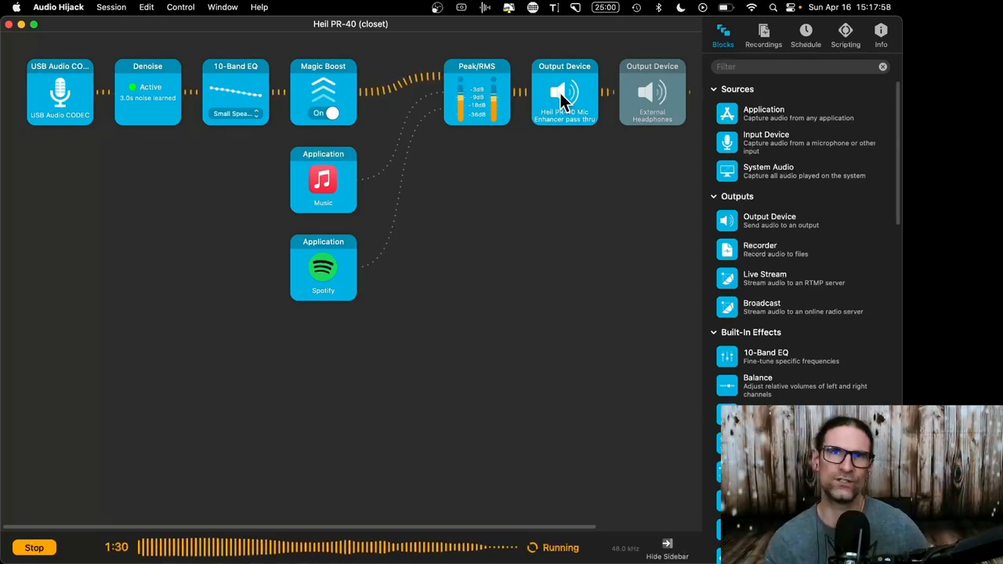
pyautogui.moveTo(677, 372)
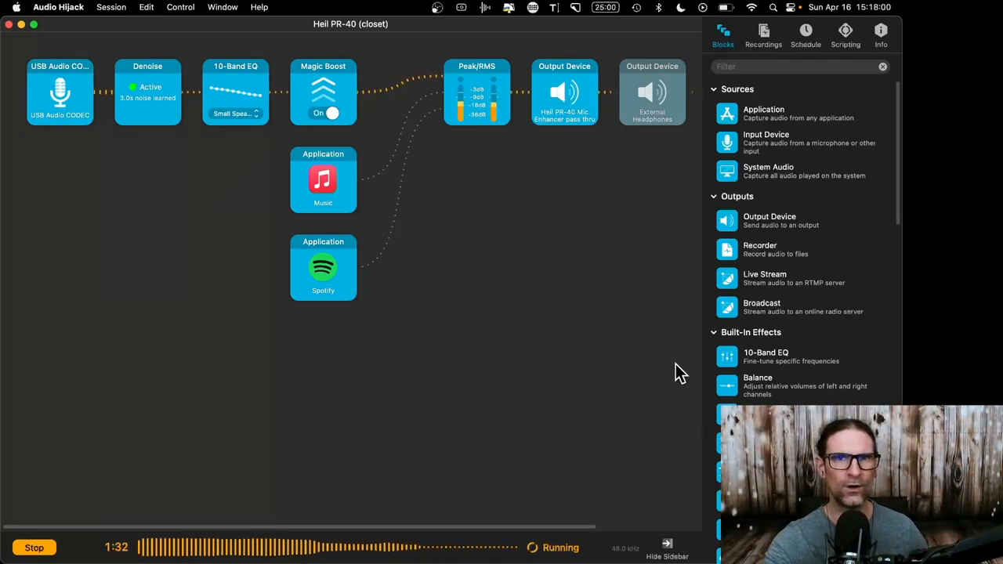
pyautogui.click(667, 543)
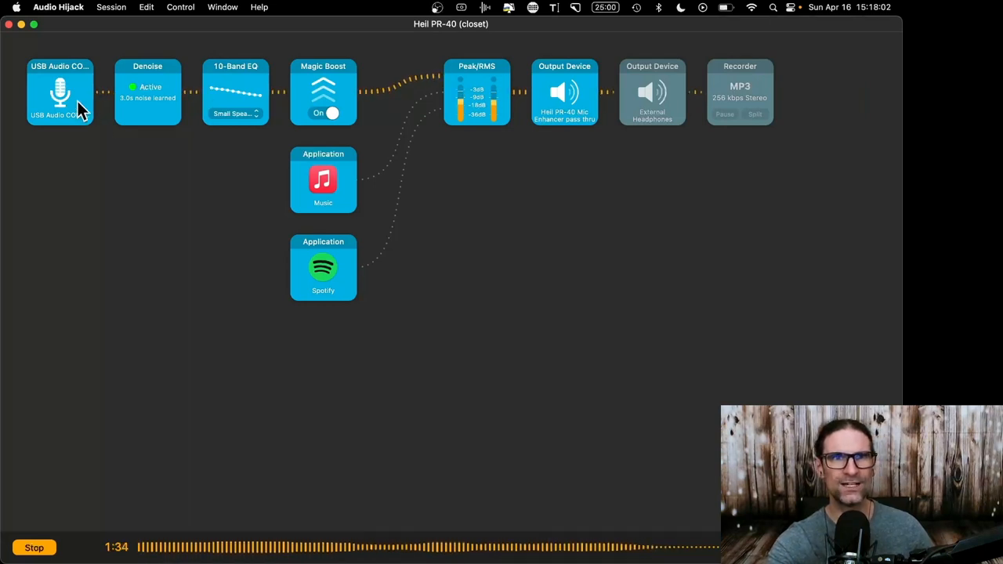
# Try External Microphone and MacBook Air Microphone as the mic source, then keep USB Audio CODEC.
pyautogui.click(60, 91)
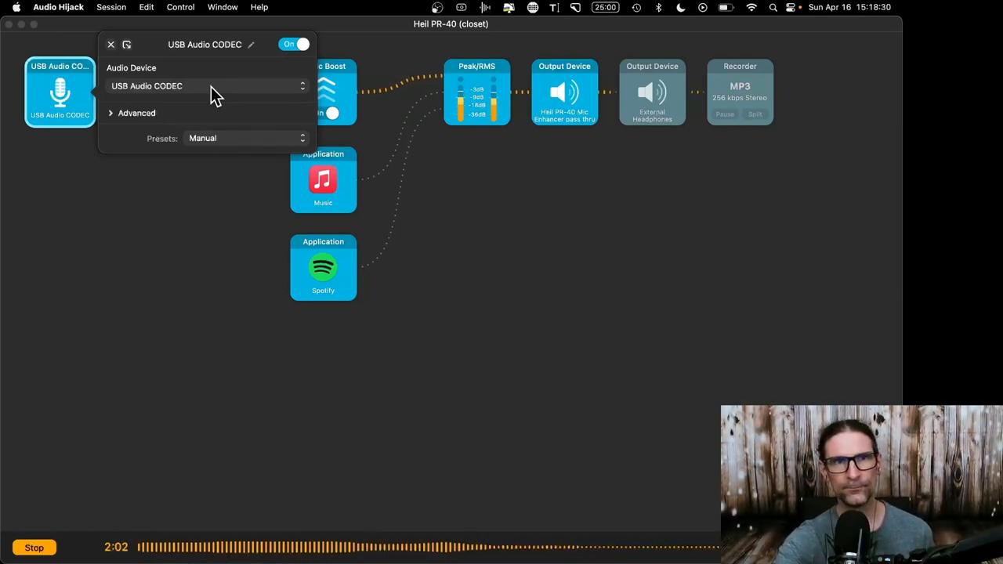
pyautogui.click(207, 86)
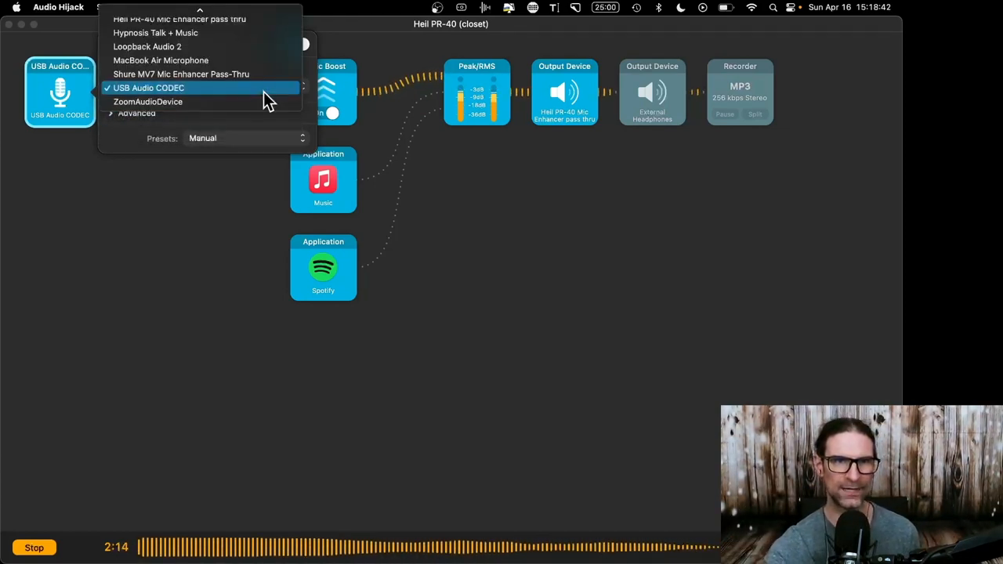
pyautogui.click(148, 88)
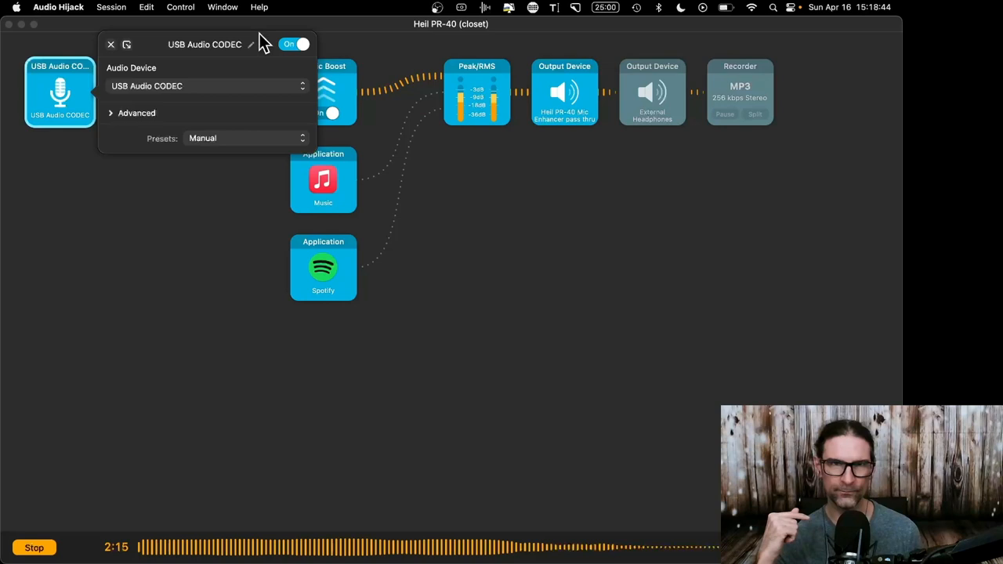
pyautogui.click(208, 85)
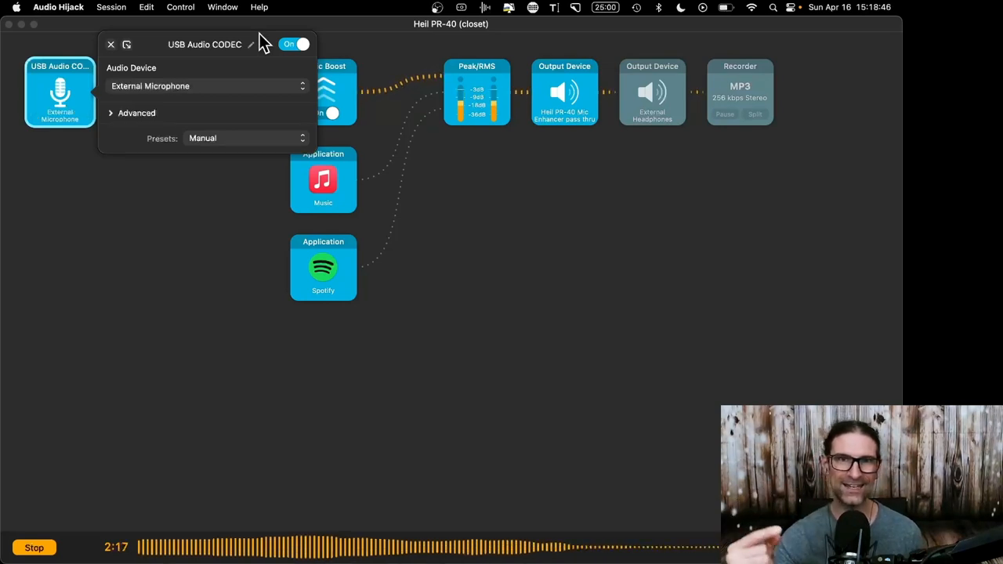
pyautogui.click(208, 85)
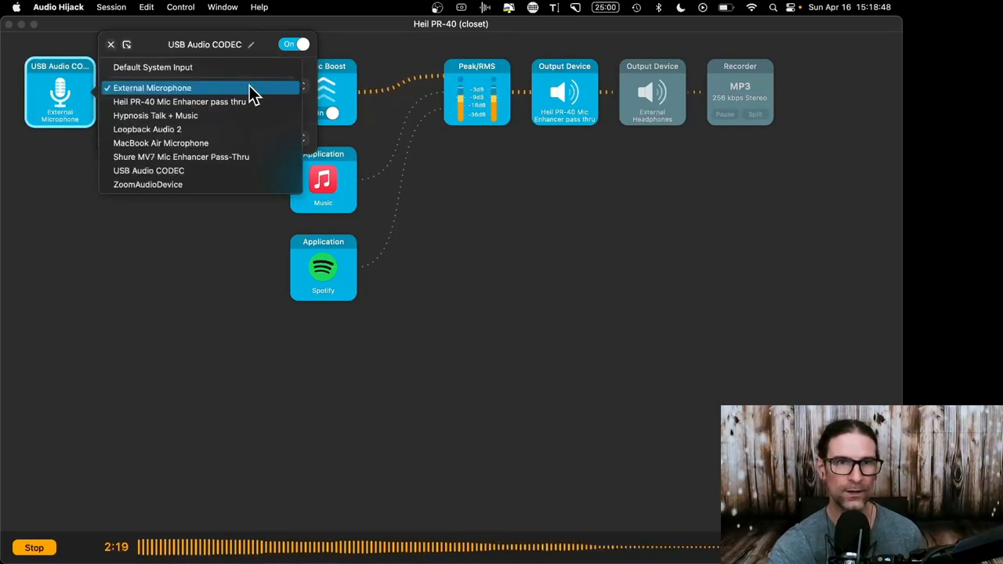
pyautogui.click(151, 87)
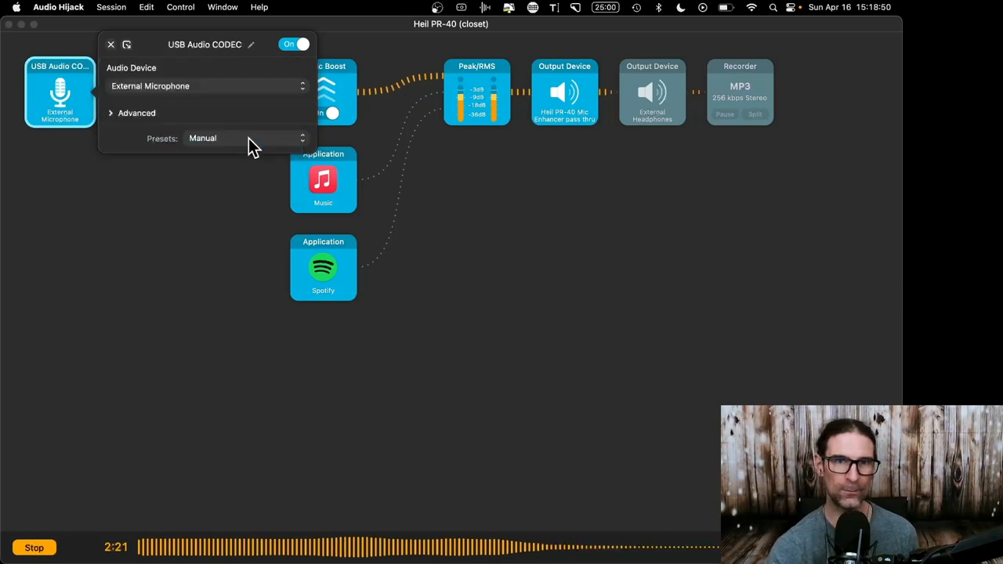
pyautogui.click(208, 86)
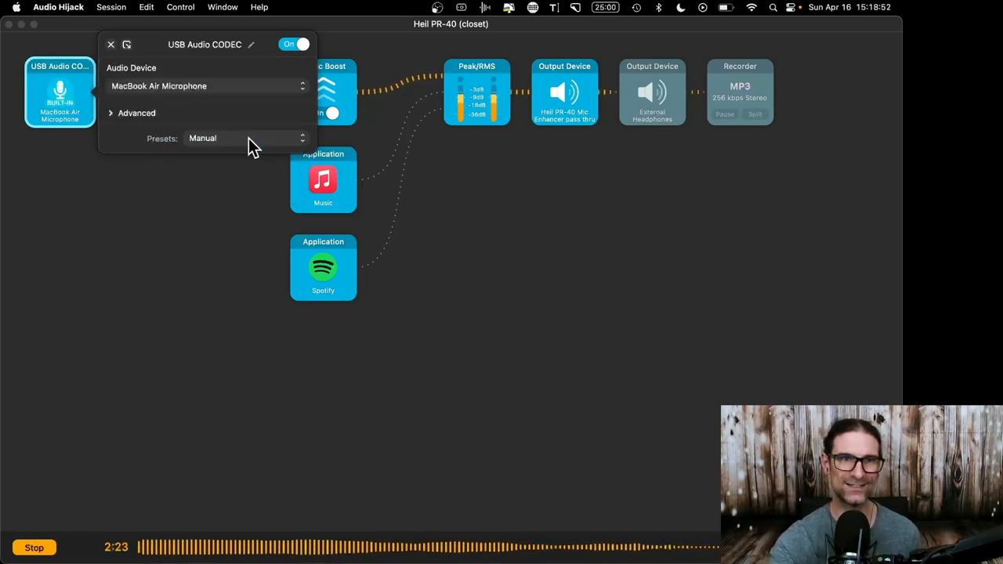
pyautogui.click(207, 86)
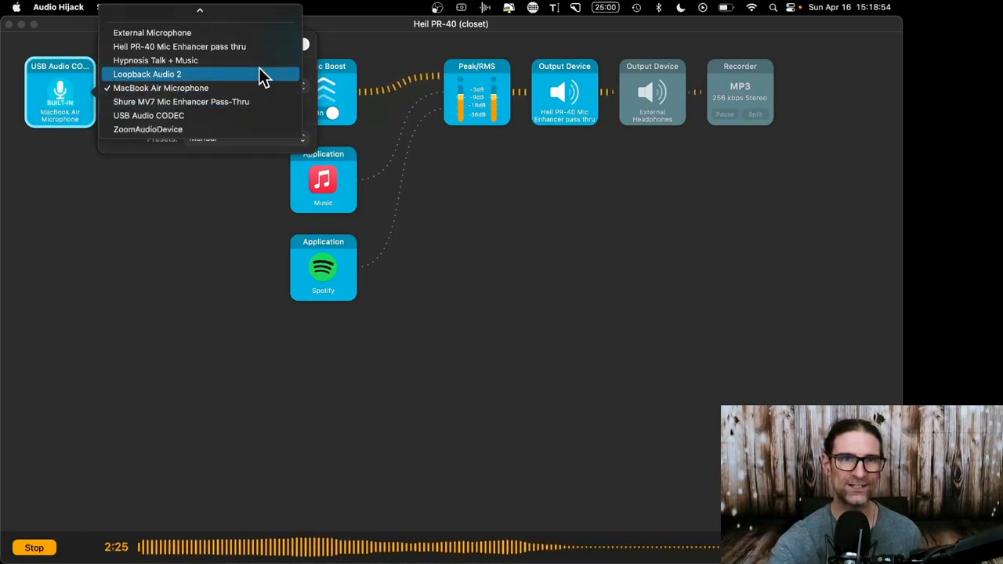
pyautogui.moveTo(255, 121)
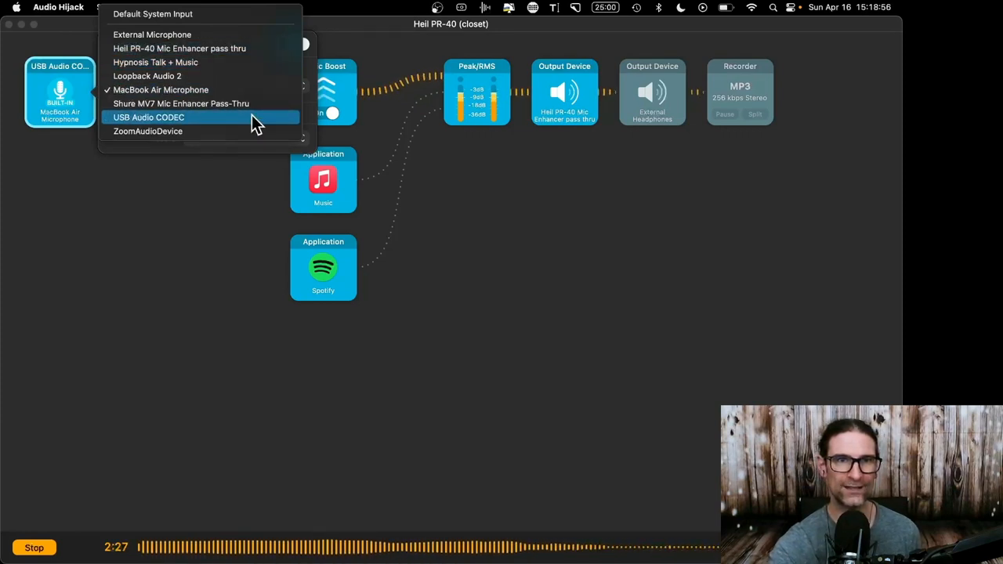
pyautogui.click(149, 117)
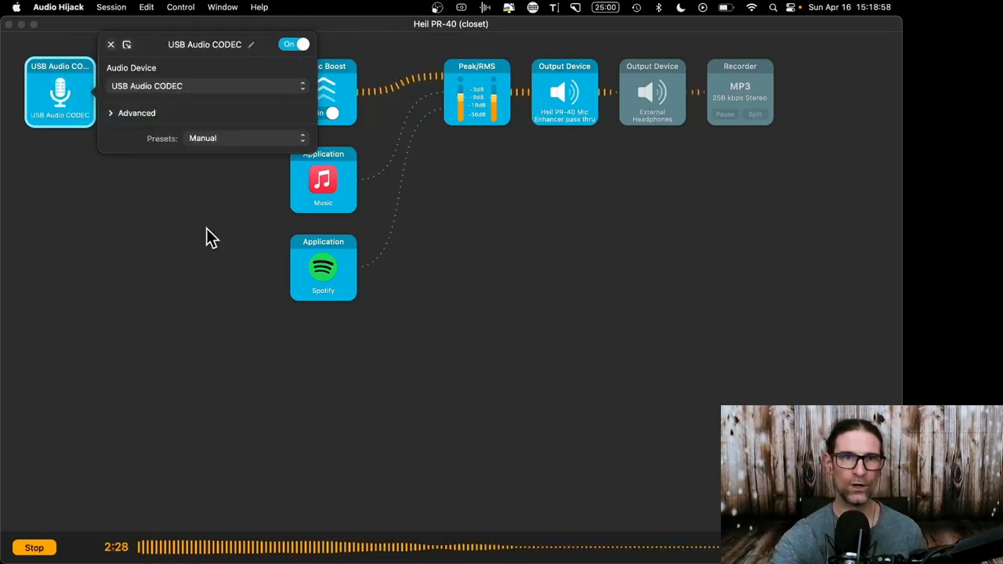
pyautogui.click(111, 44)
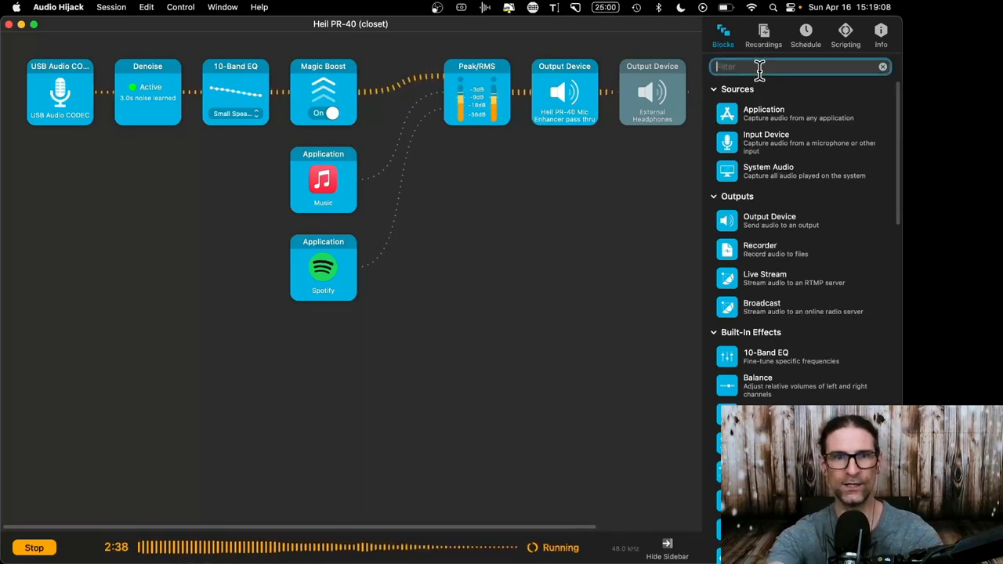
# Clear the Denoise noise profile and relearn 3.0s of background noise.
pyautogui.write('denoi')
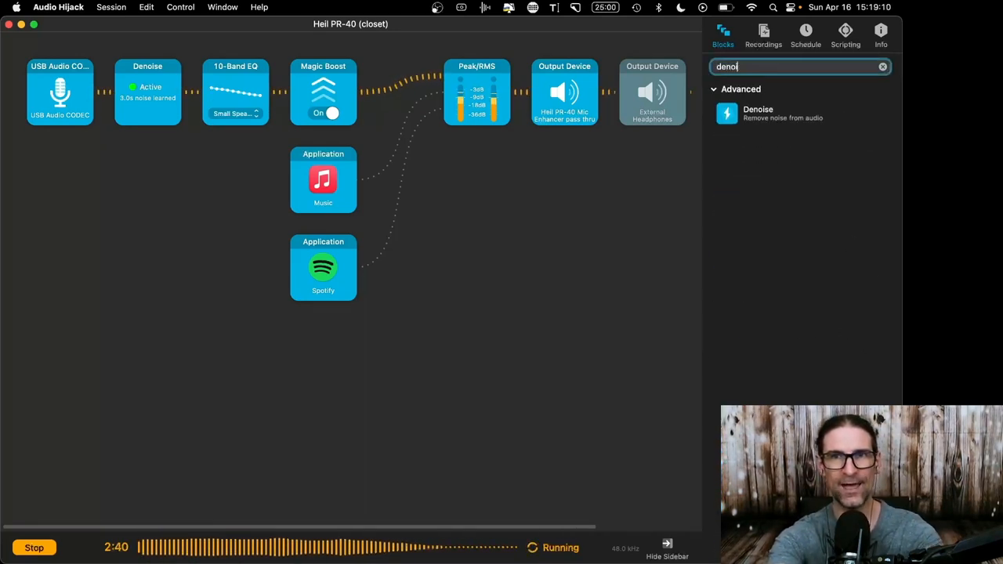
pyautogui.click(882, 65)
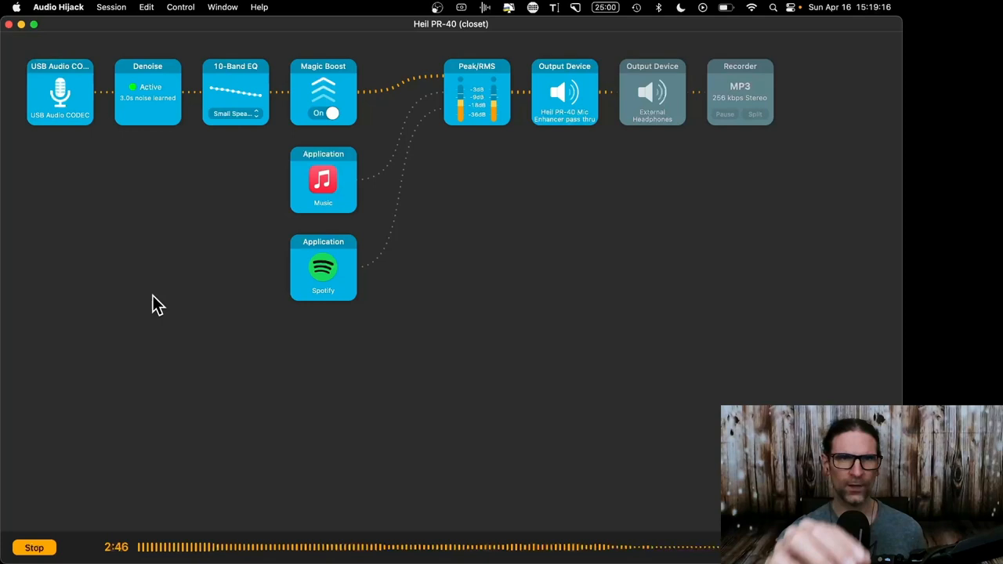
pyautogui.moveTo(188, 157)
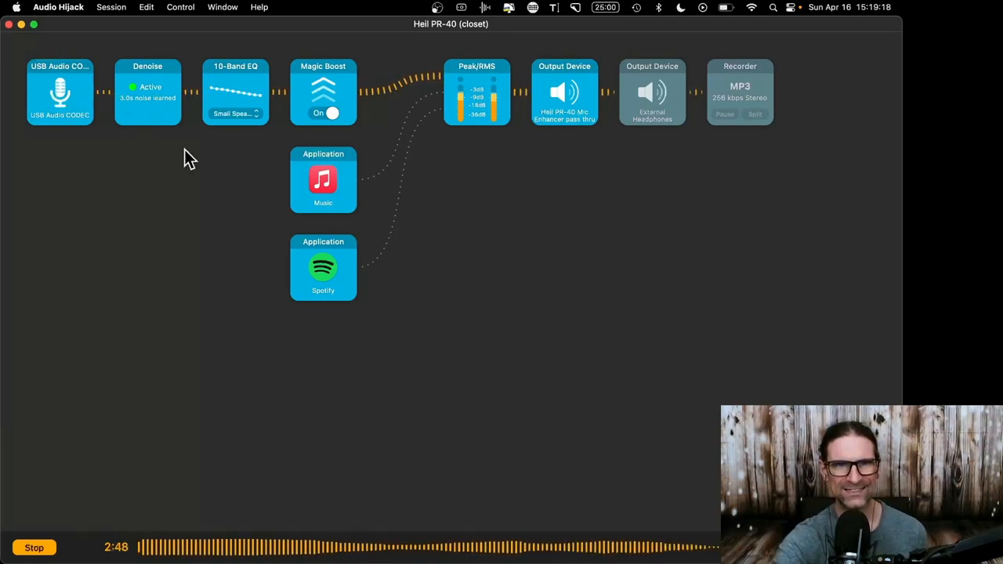
pyautogui.click(147, 92)
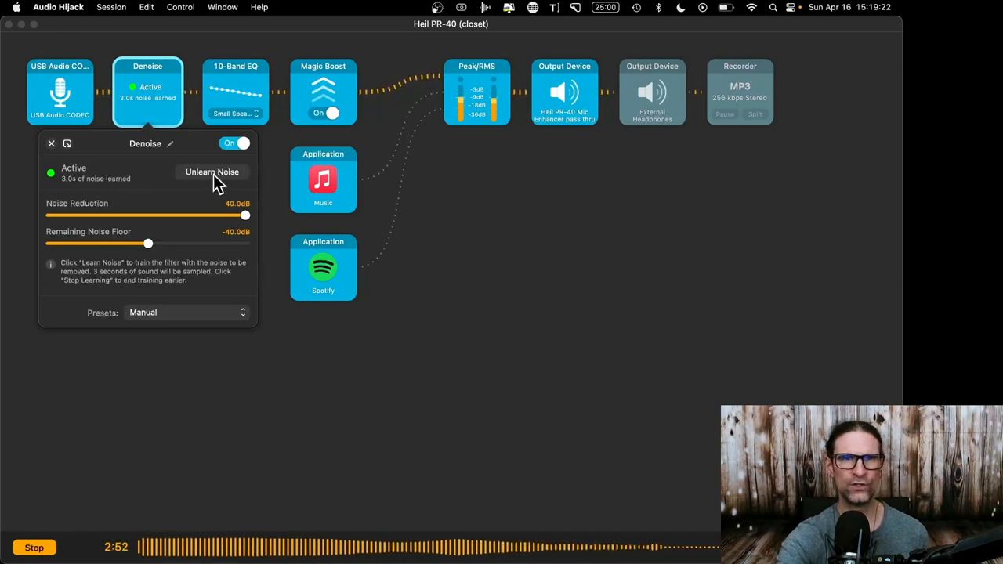
pyautogui.click(212, 172)
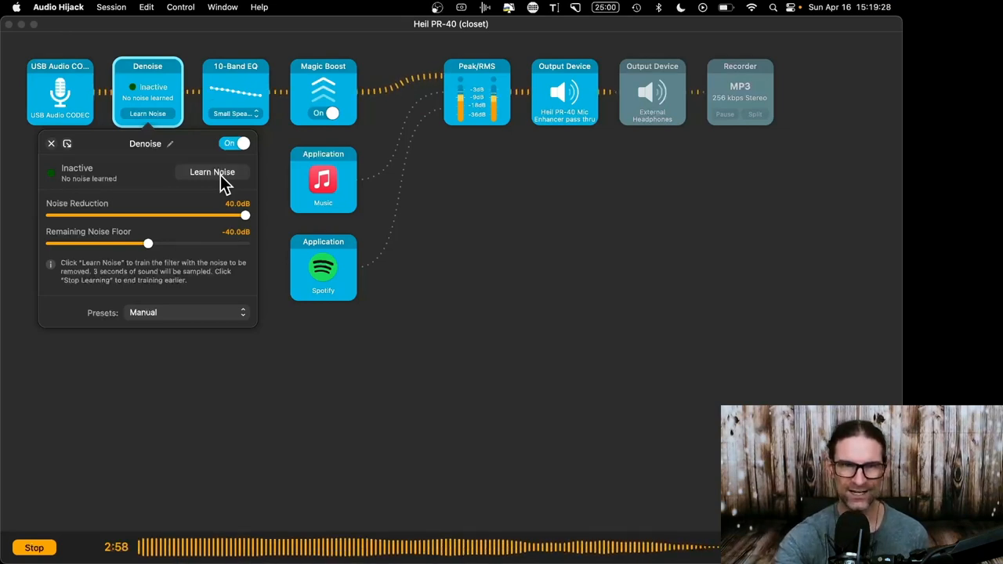
pyautogui.click(212, 172)
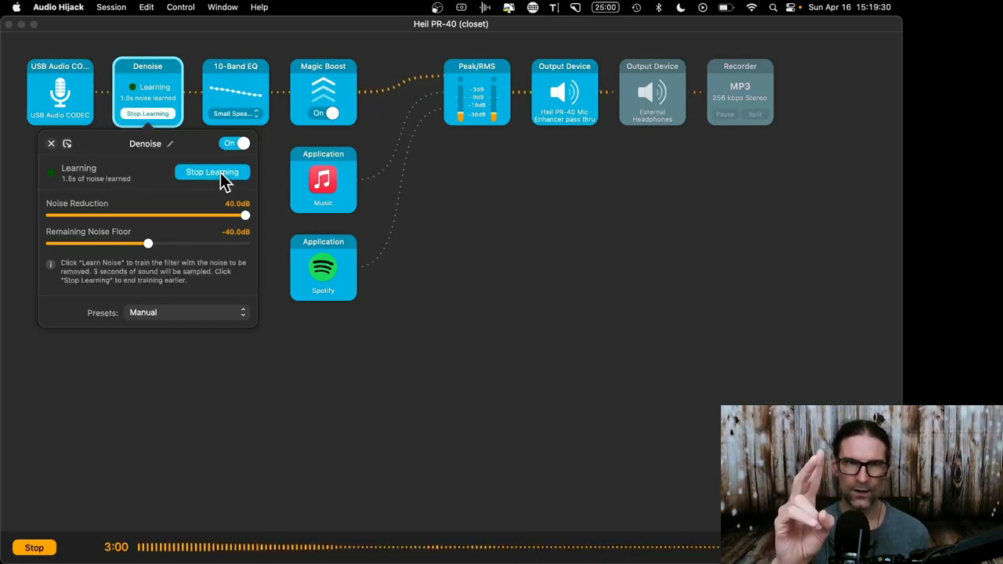
pyautogui.click(212, 171)
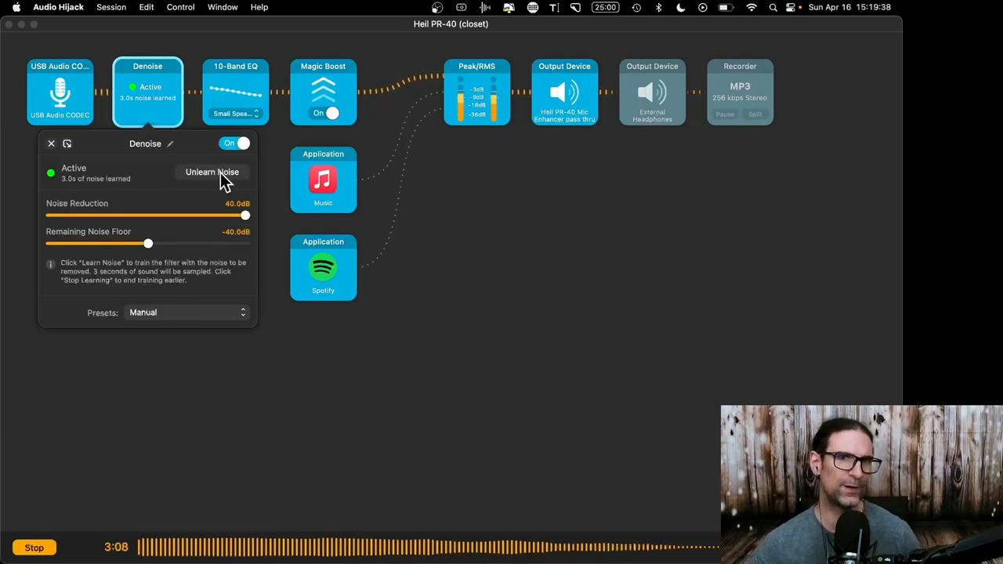
pyautogui.moveTo(78, 216)
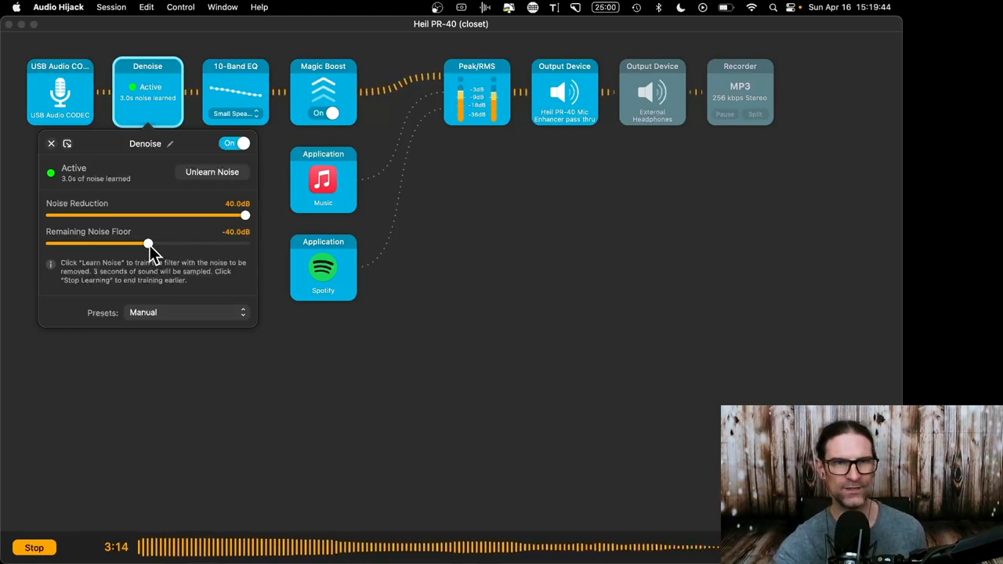
pyautogui.moveTo(157, 450)
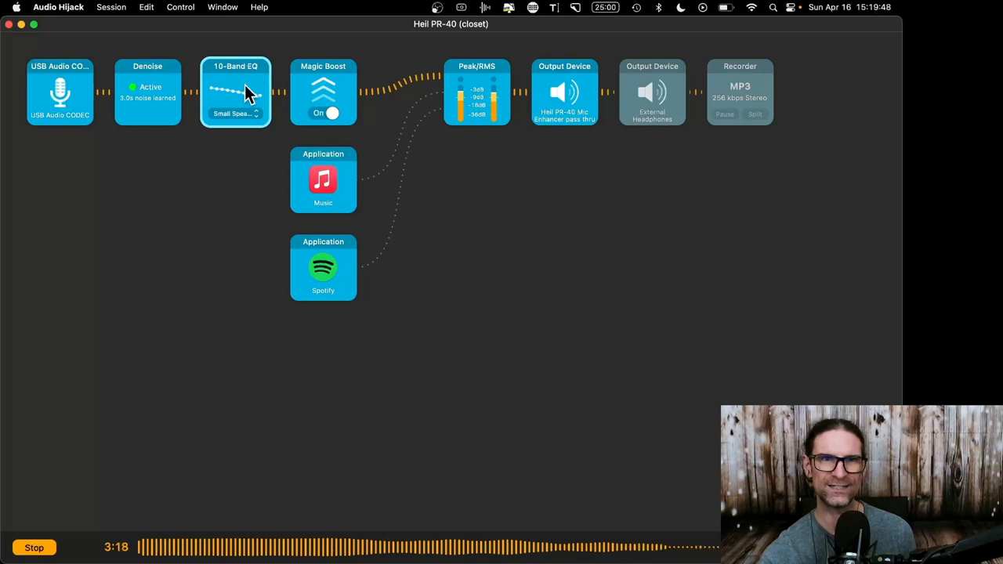
# Open the 10-Band EQ settings and show its built-in presets, with Small Speakers selected.
pyautogui.click(235, 91)
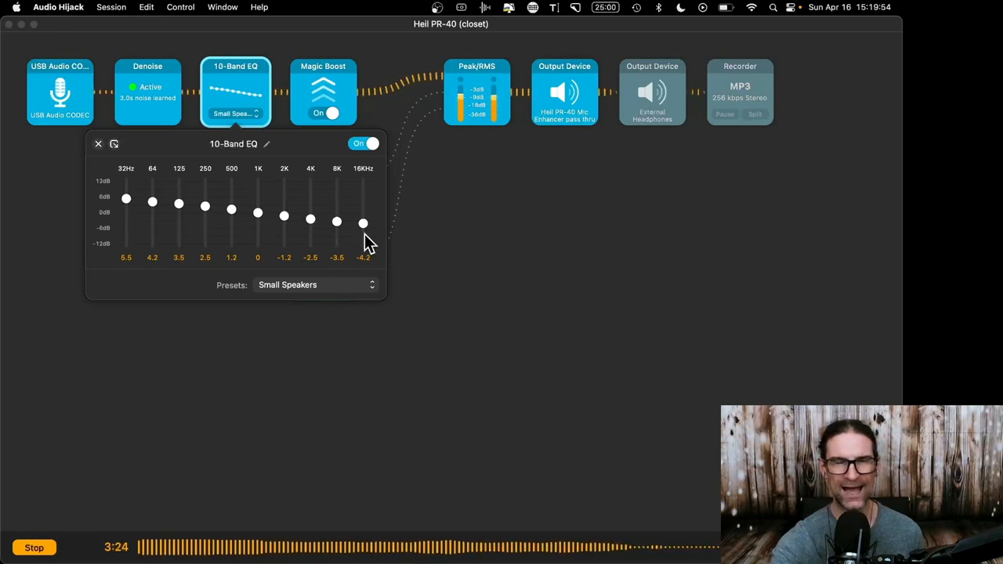
pyautogui.moveTo(400, 260)
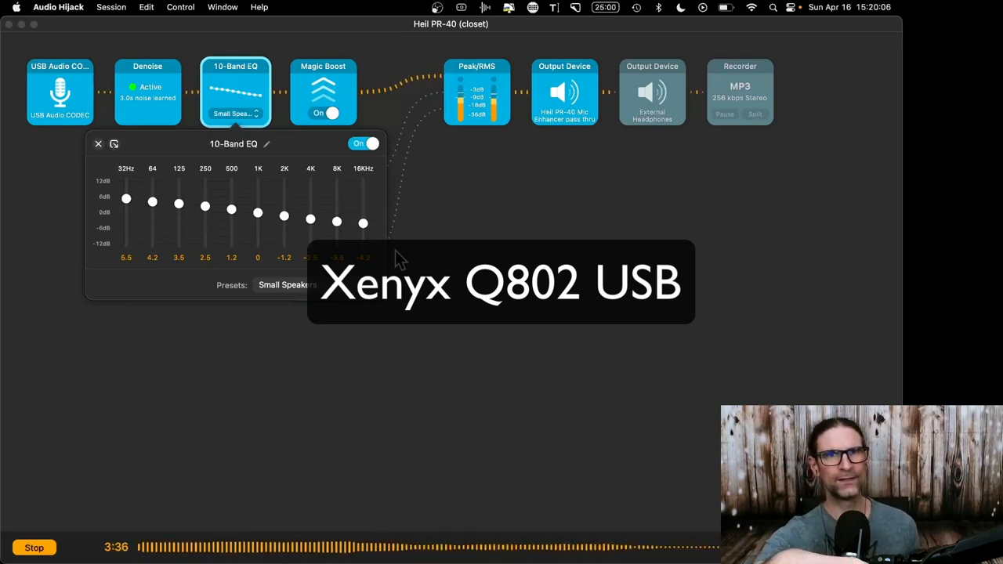
pyautogui.click(285, 284)
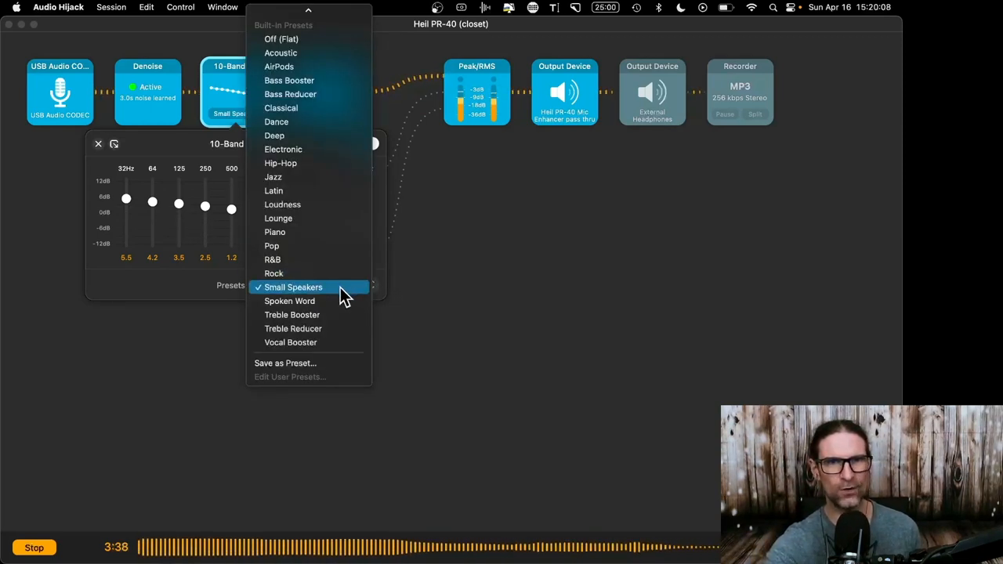
pyautogui.moveTo(337, 304)
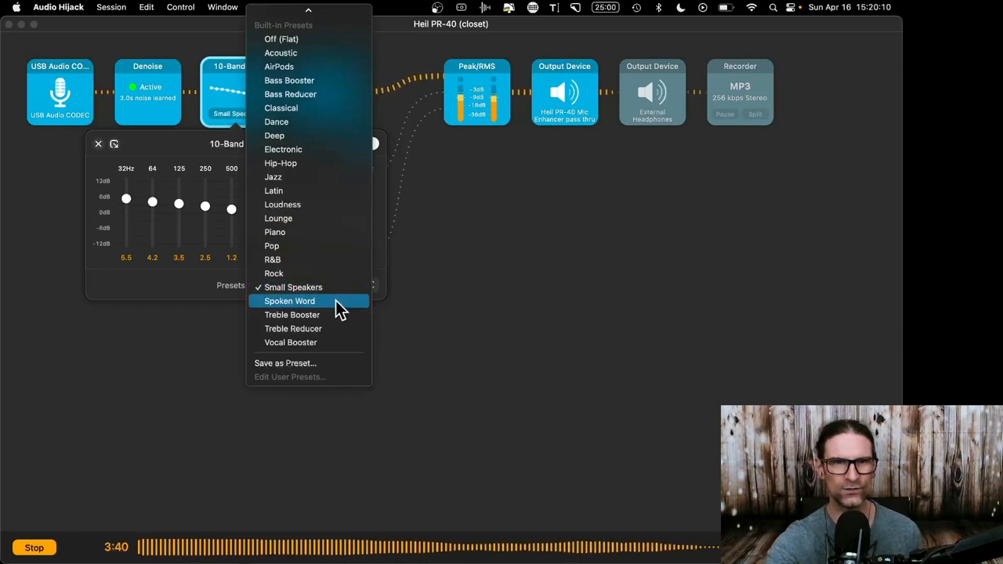
pyautogui.moveTo(323, 113)
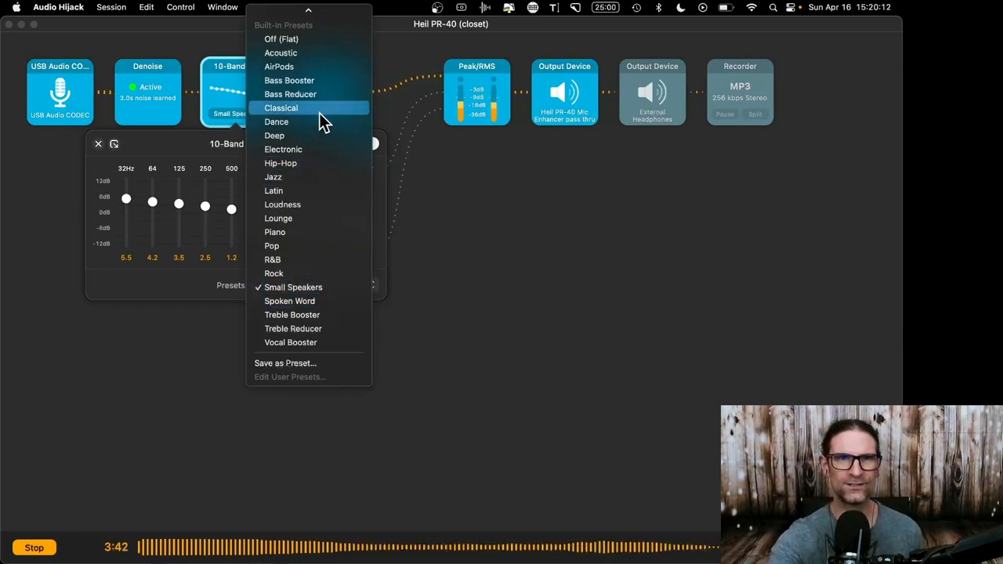
pyautogui.moveTo(486, 329)
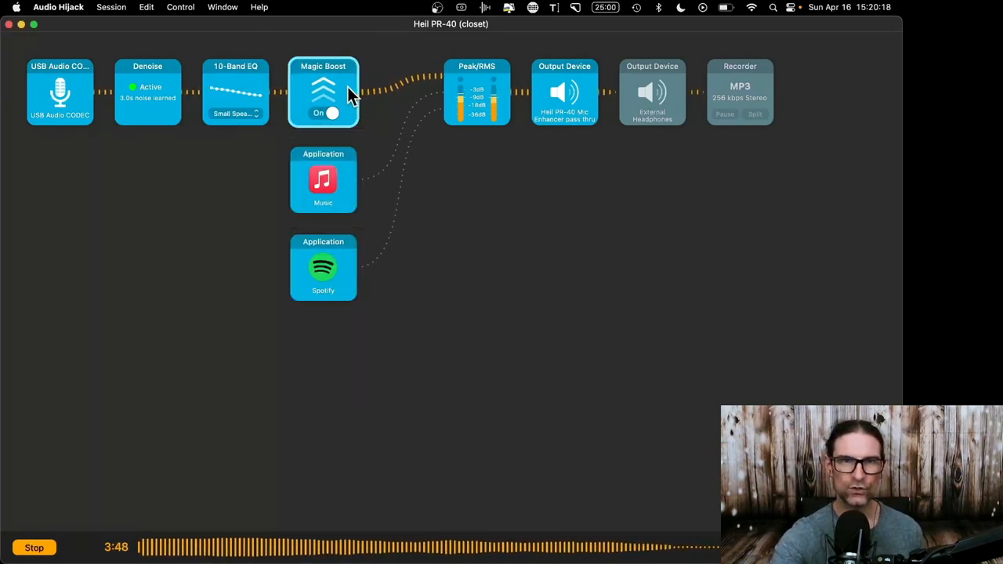
# Switch Magic Boost off and back on, then open the Music Application source settings.
pyautogui.click(322, 90)
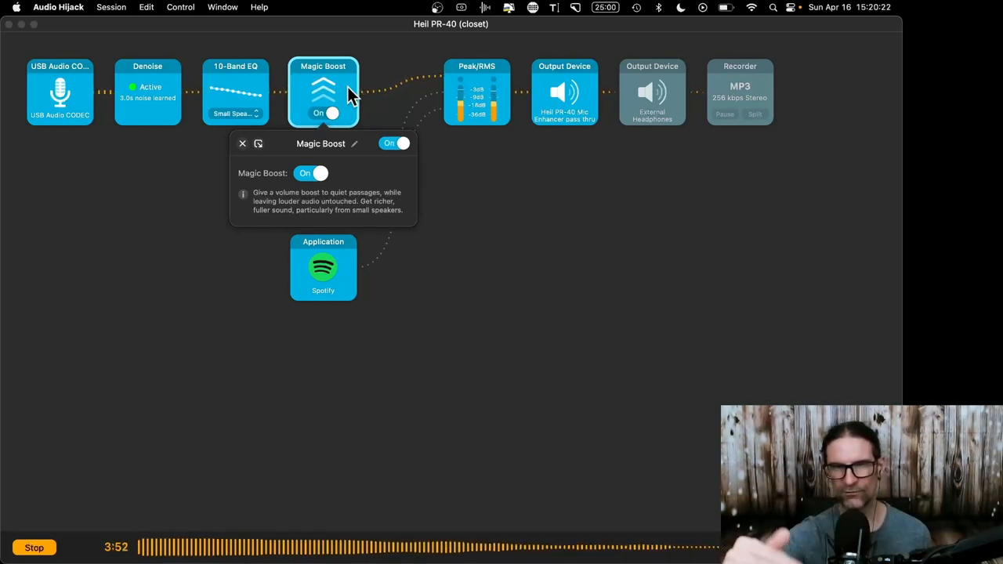
pyautogui.click(396, 144)
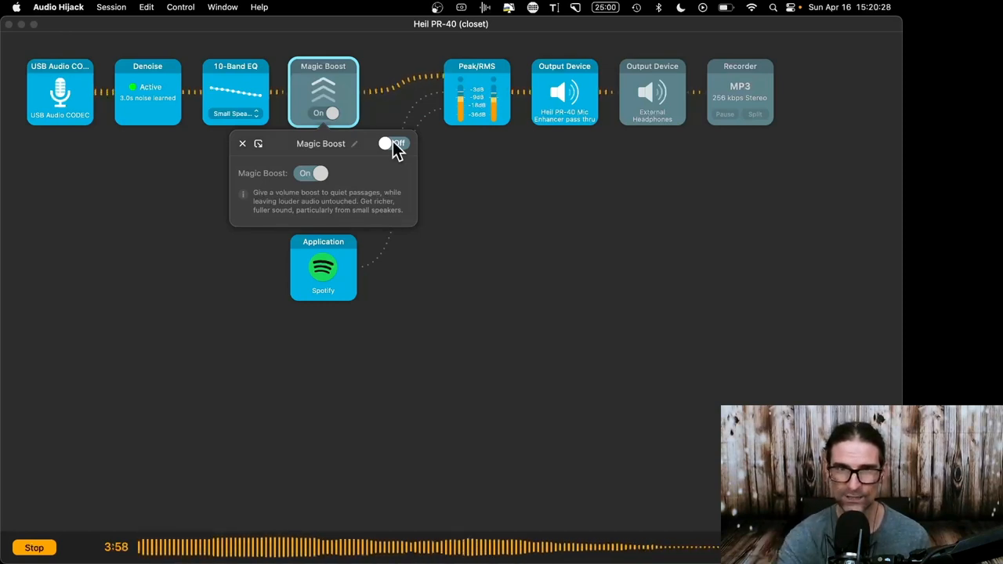
pyautogui.click(395, 143)
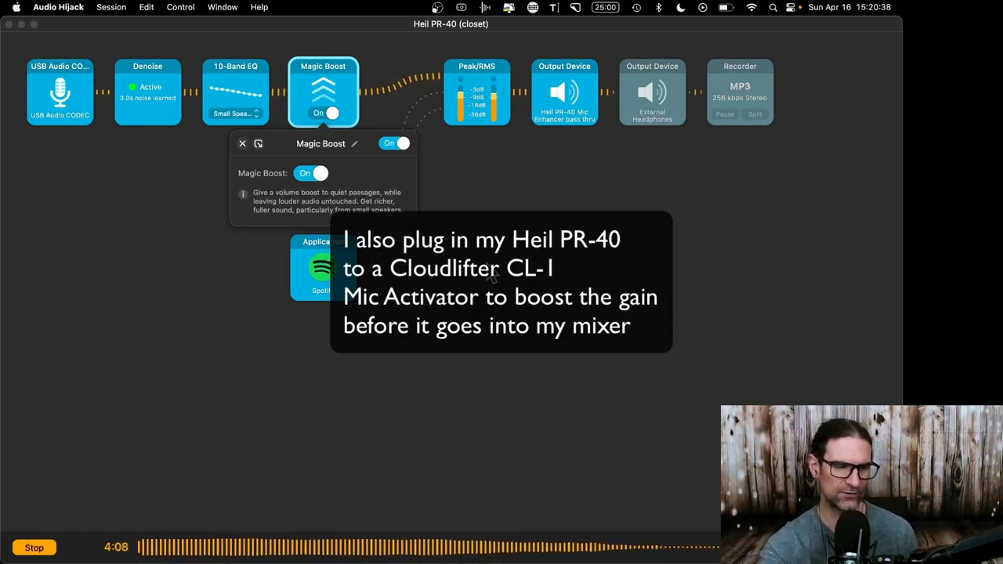
pyautogui.click(242, 143)
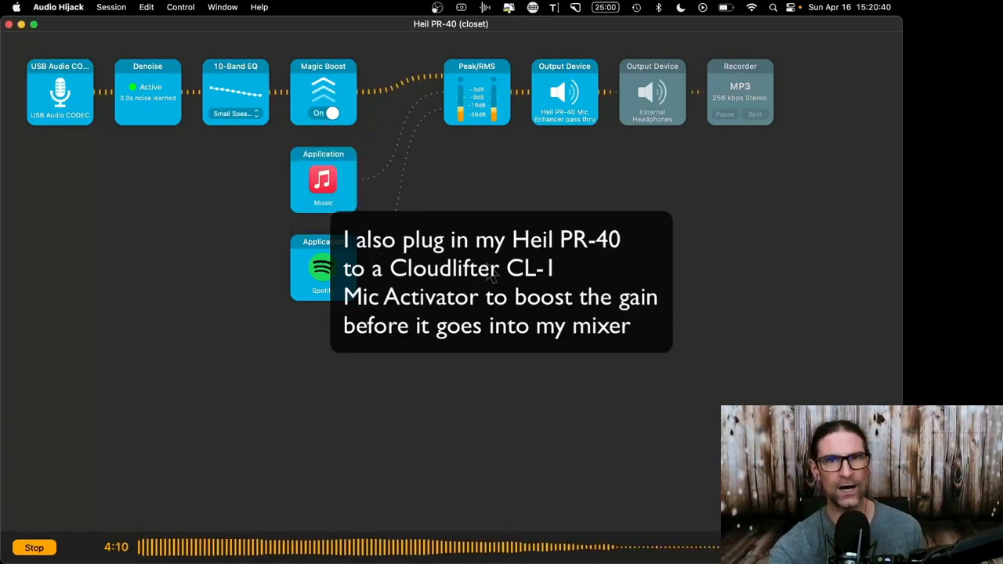
pyautogui.click(323, 180)
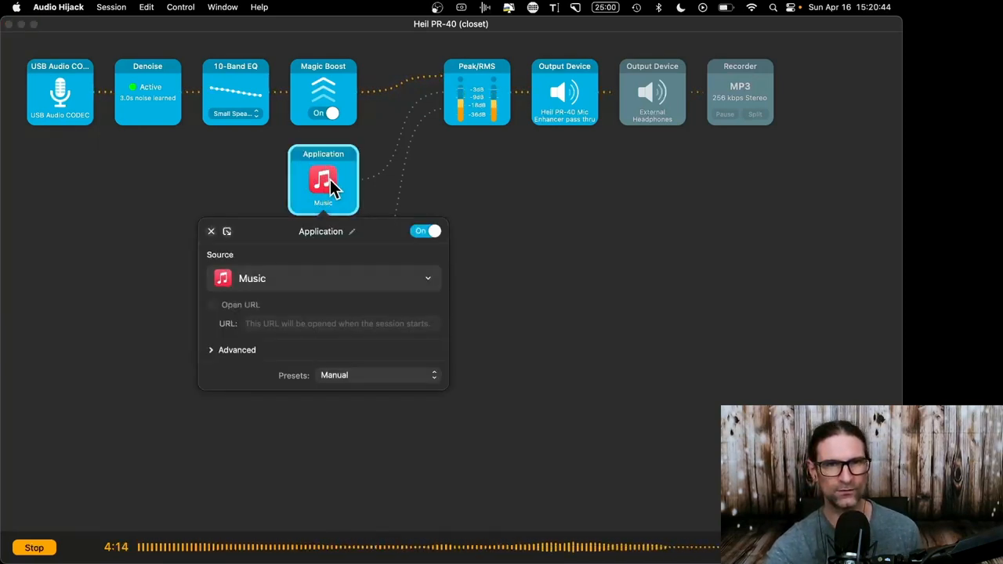
# Close the Music Application popover, keeping Music as the source.
pyautogui.click(211, 231)
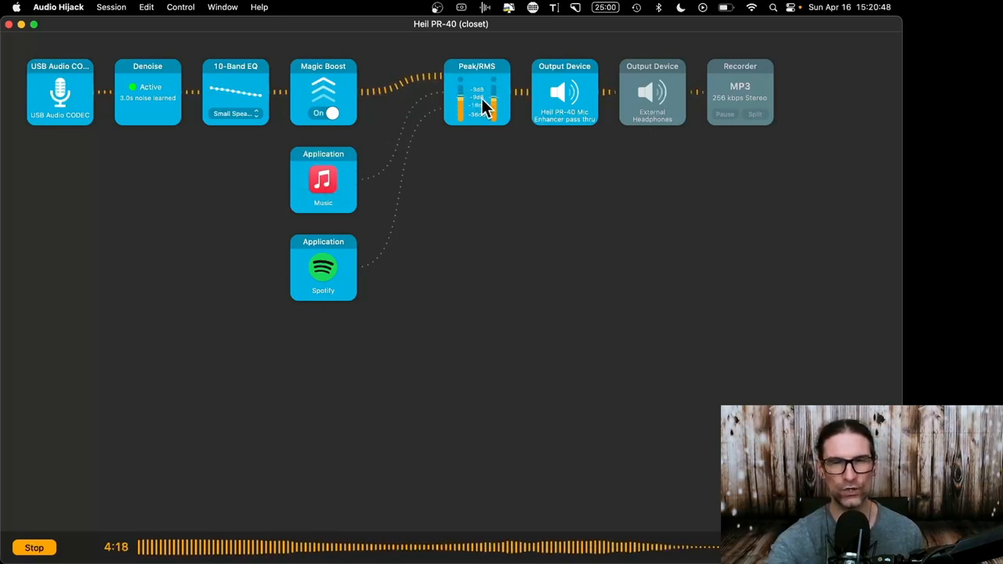
pyautogui.moveTo(607, 303)
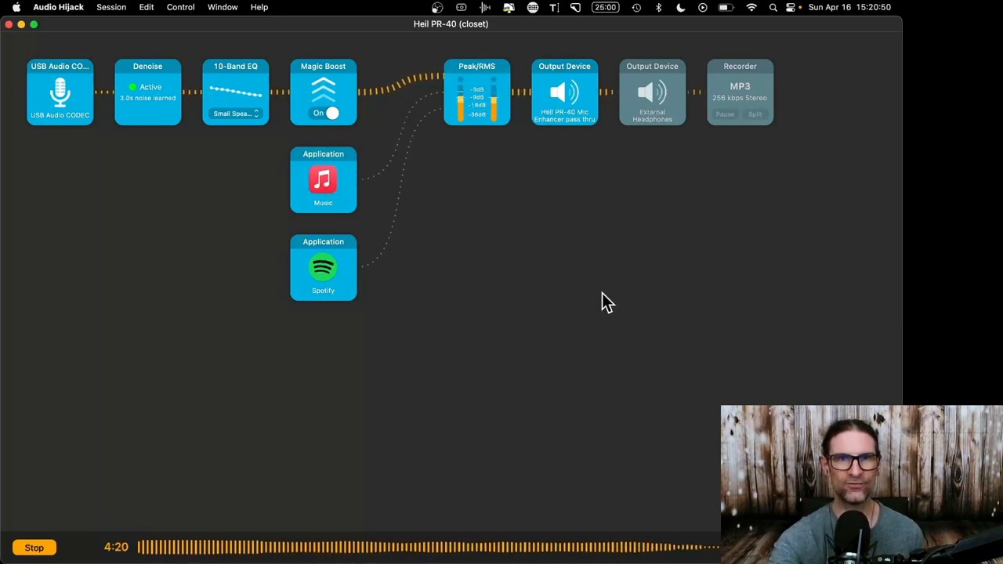
pyautogui.moveTo(148, 247)
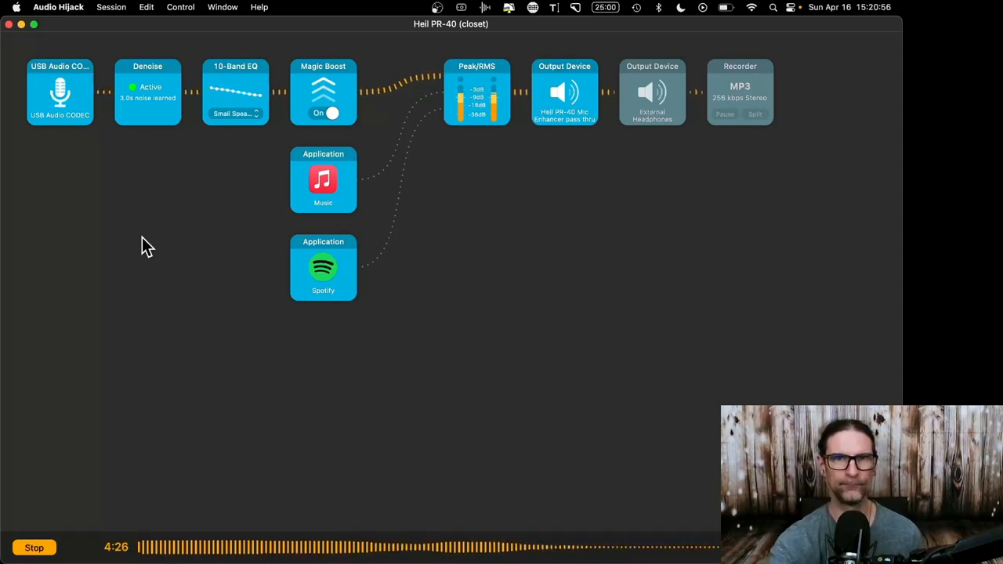
pyautogui.click(477, 91)
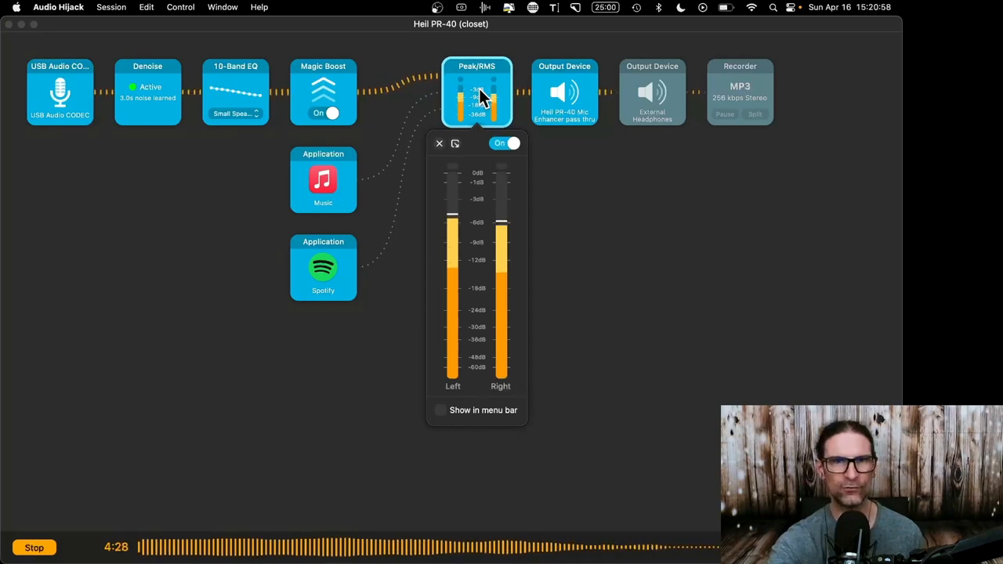
pyautogui.moveTo(615, 285)
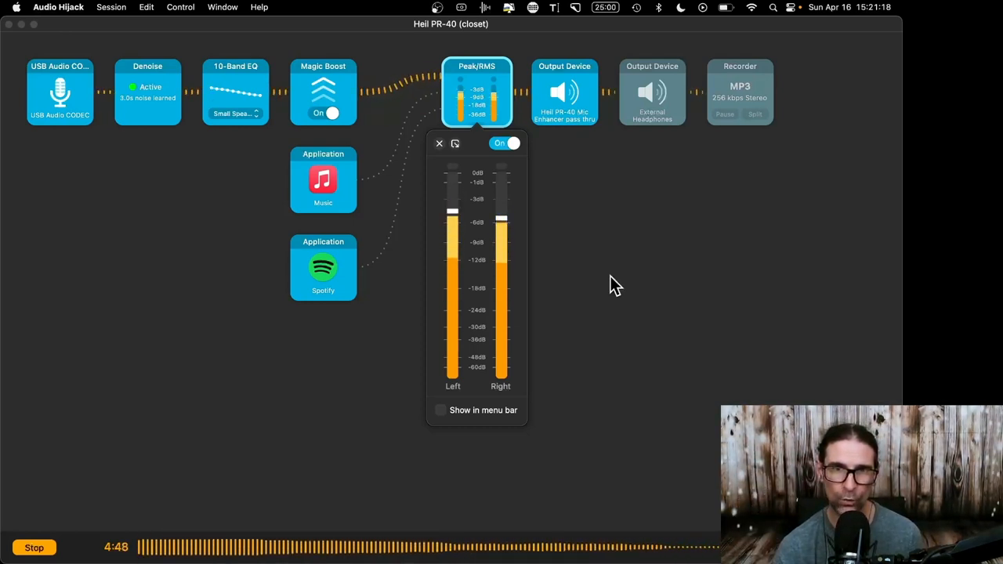
pyautogui.click(438, 143)
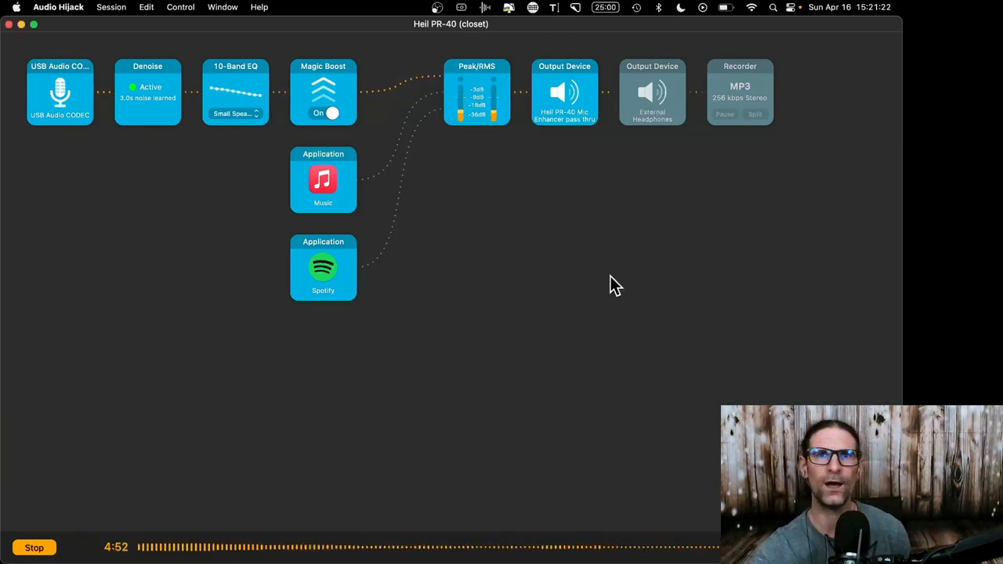
pyautogui.moveTo(547, 206)
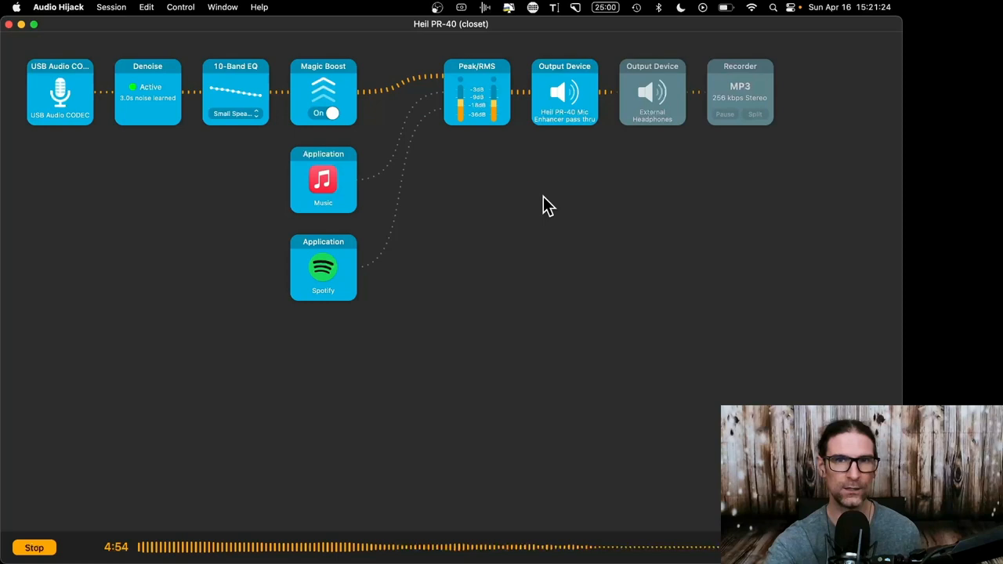
pyautogui.moveTo(576, 90)
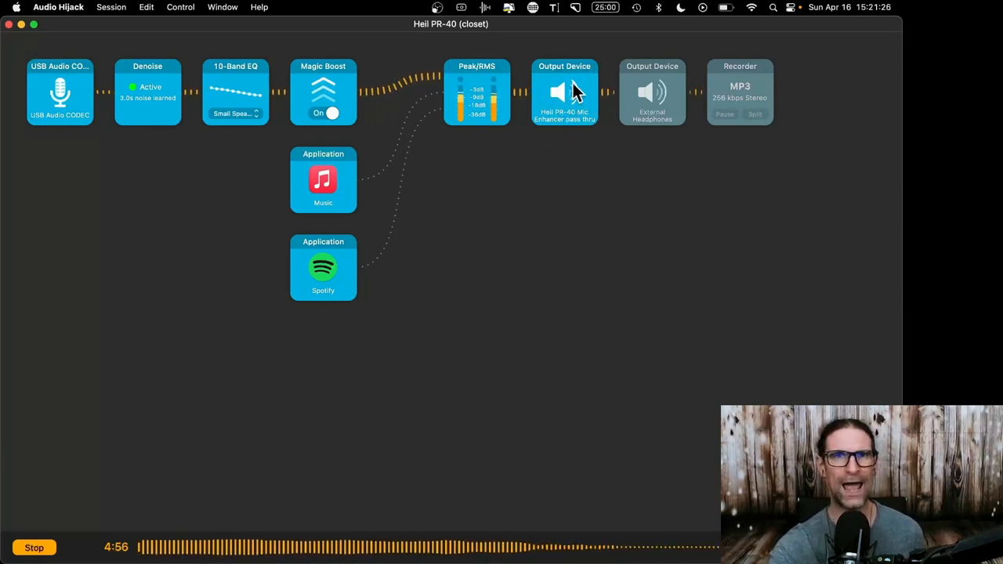
pyautogui.moveTo(411, 101)
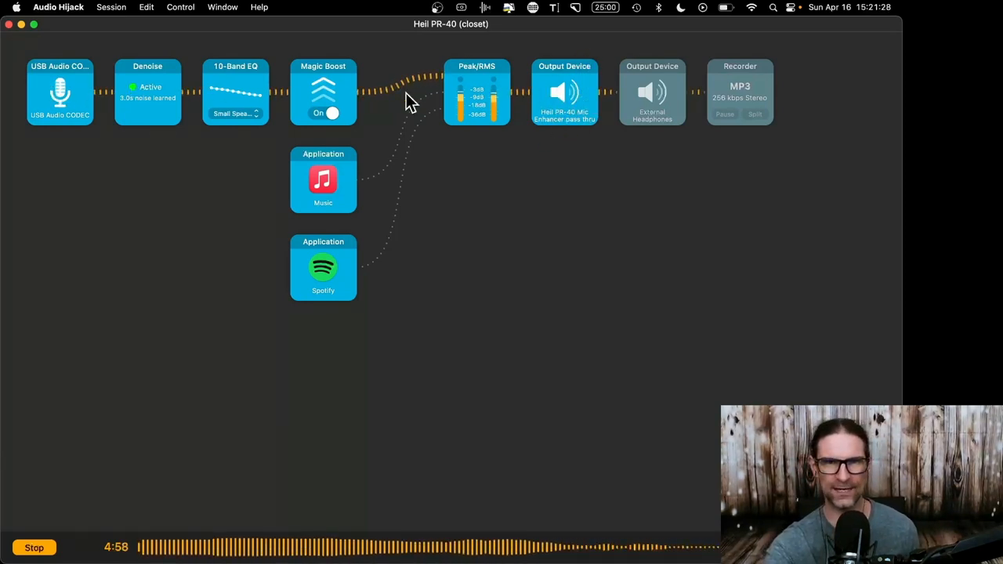
# Confirm the output goes to the Heil PR-40 Mic Enhancer pass thru device, then bring Loopback forward.
pyautogui.click(564, 92)
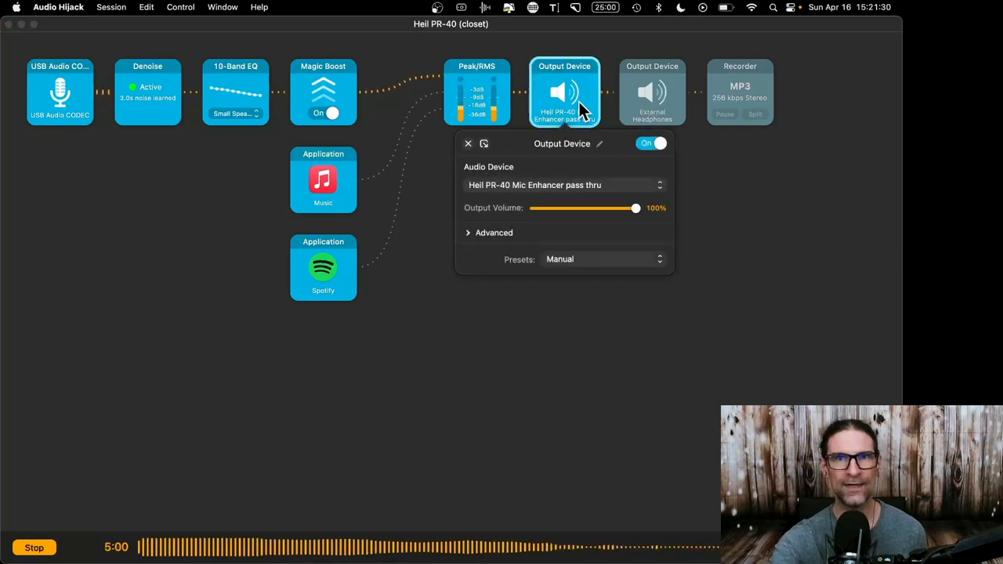
pyautogui.moveTo(589, 199)
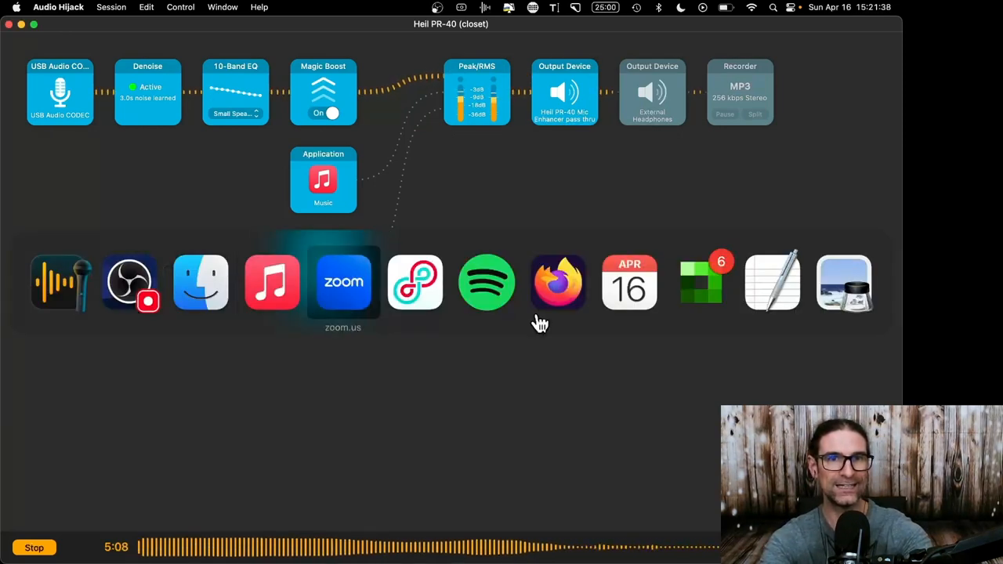
pyautogui.click(414, 282)
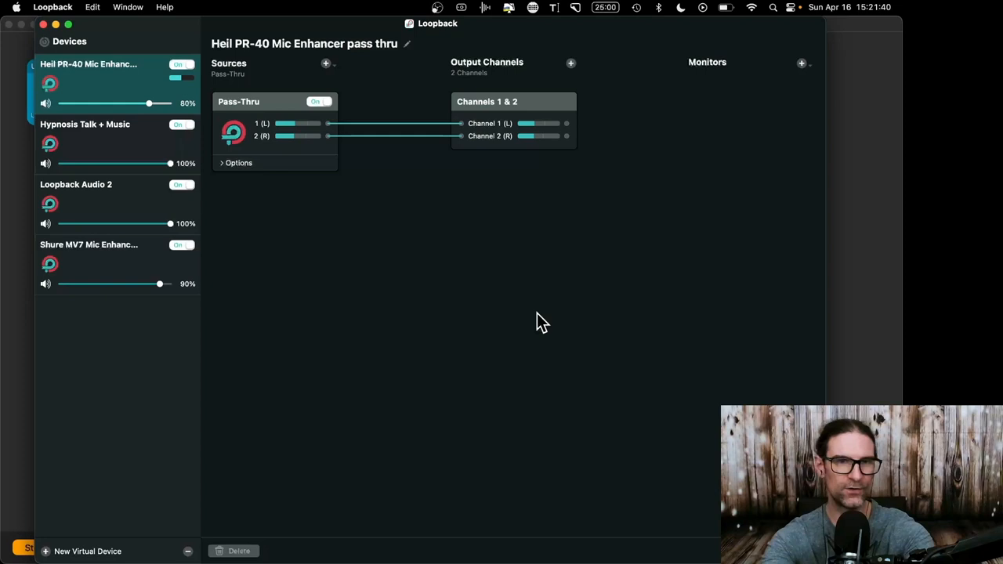
# Browse Loopback's virtual devices, starting with Loopback Audio 2, then return to Audio Hijack.
pyautogui.click(94, 185)
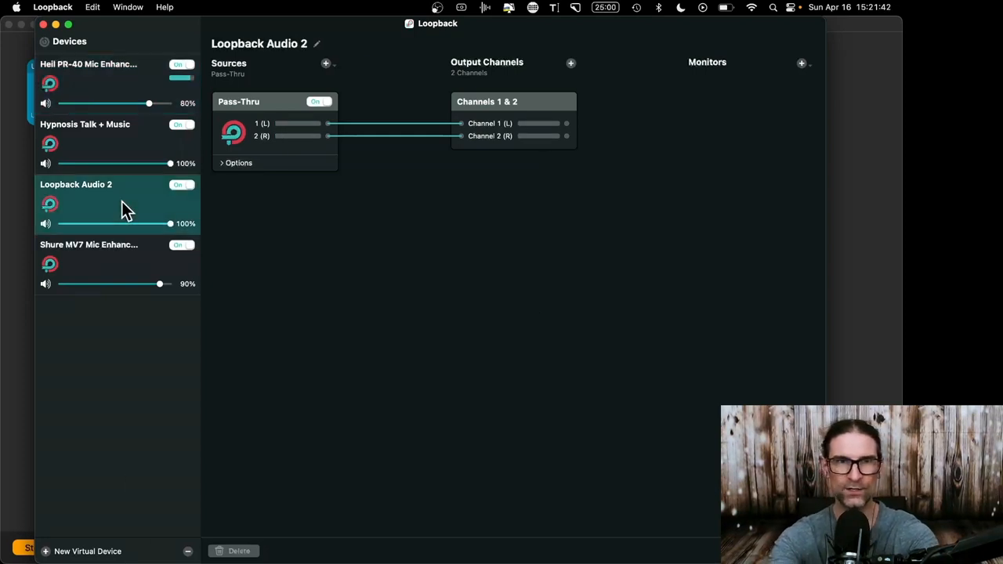
pyautogui.moveTo(258, 118)
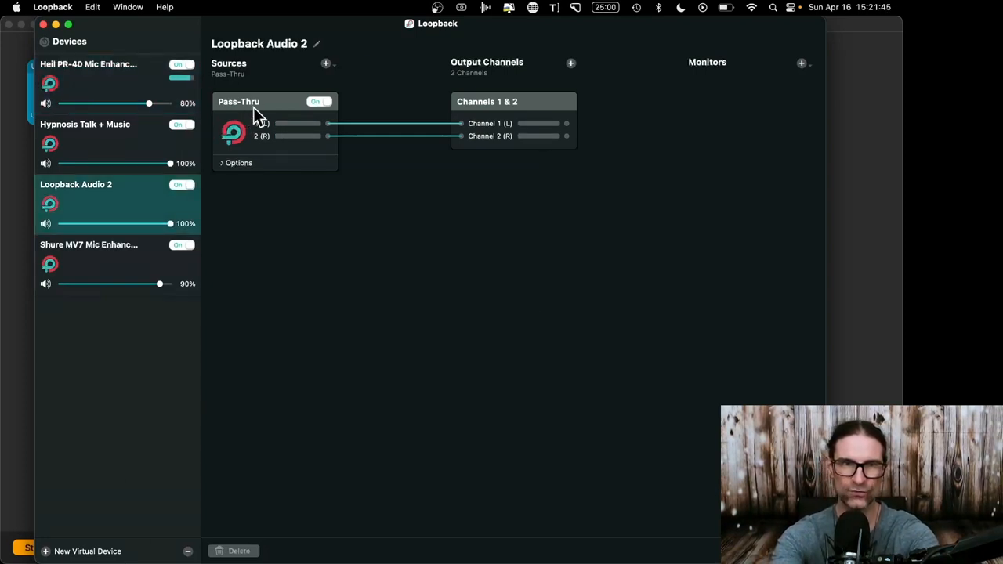
pyautogui.moveTo(528, 129)
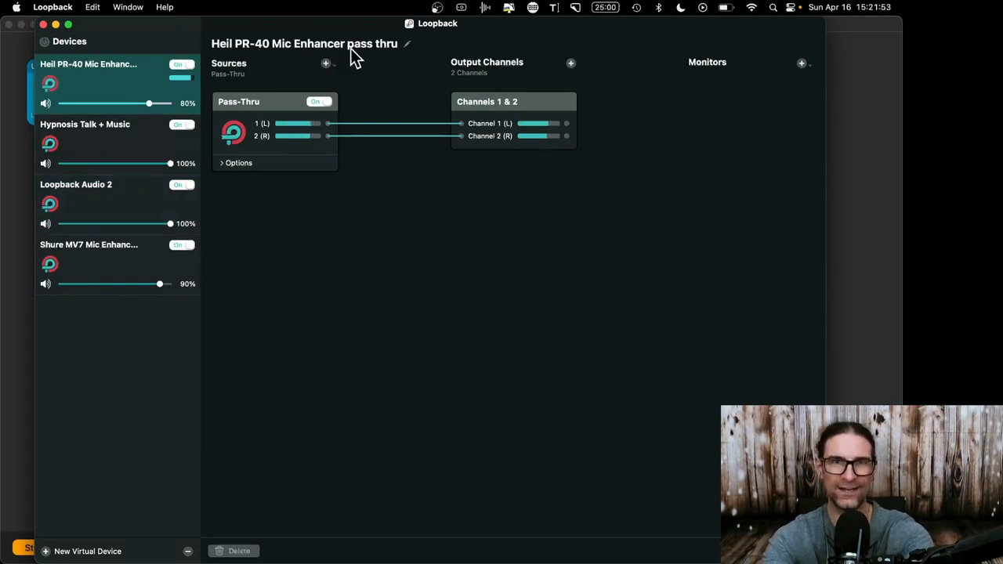
pyautogui.moveTo(408, 279)
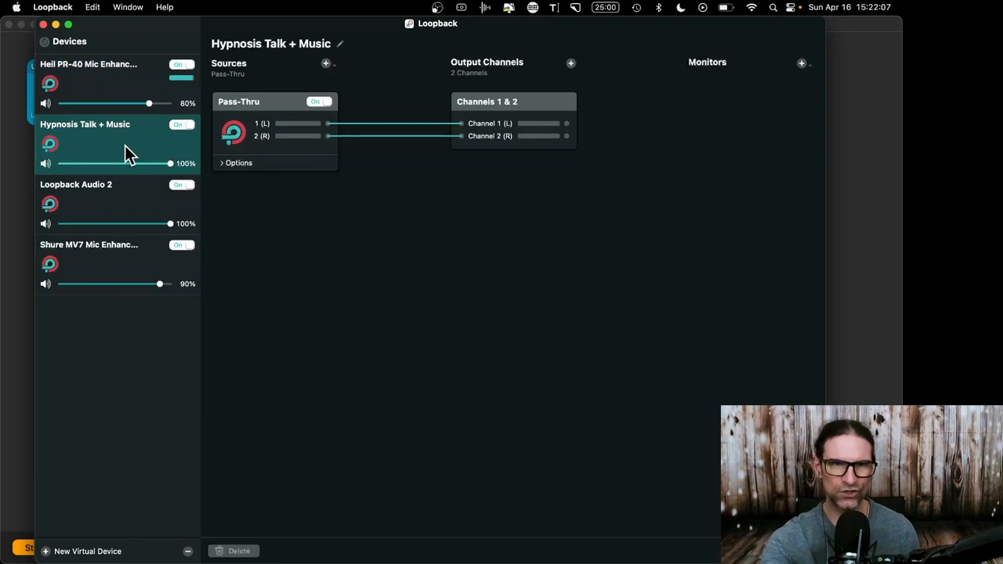
pyautogui.moveTo(118, 98)
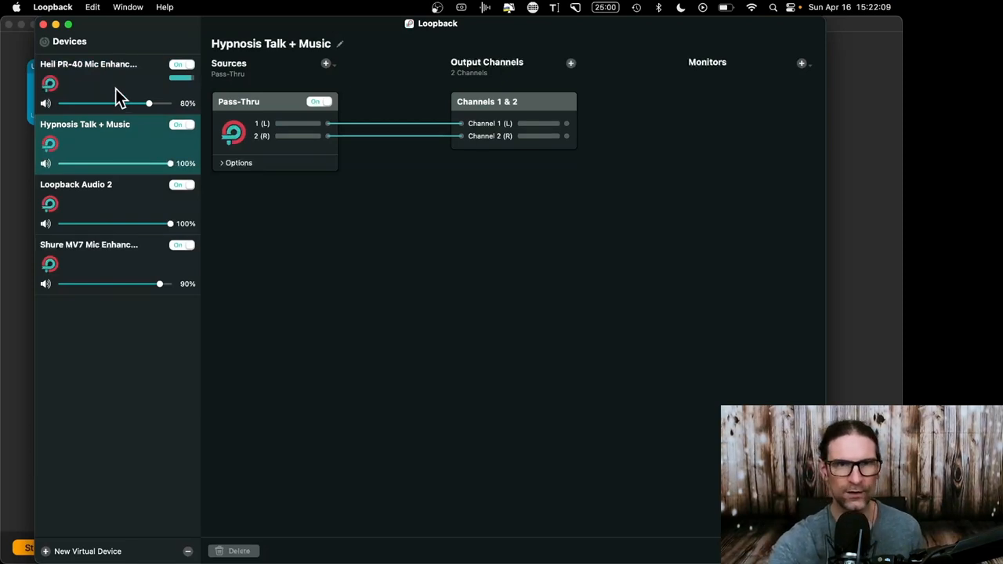
pyautogui.click(88, 74)
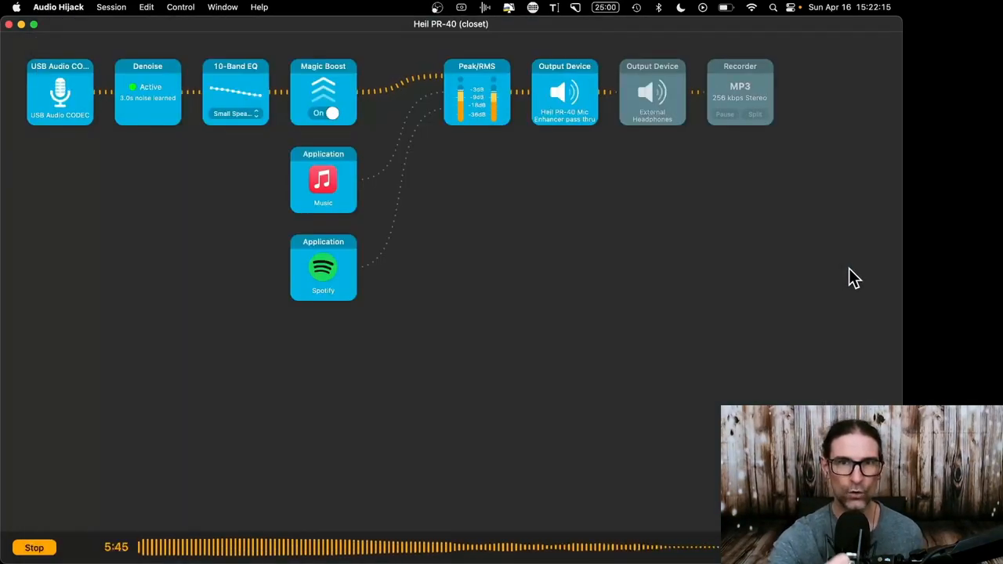
# Set Zoom's microphone to Heil PR-40 Mic Enhancer pass thru.
pyautogui.click(564, 92)
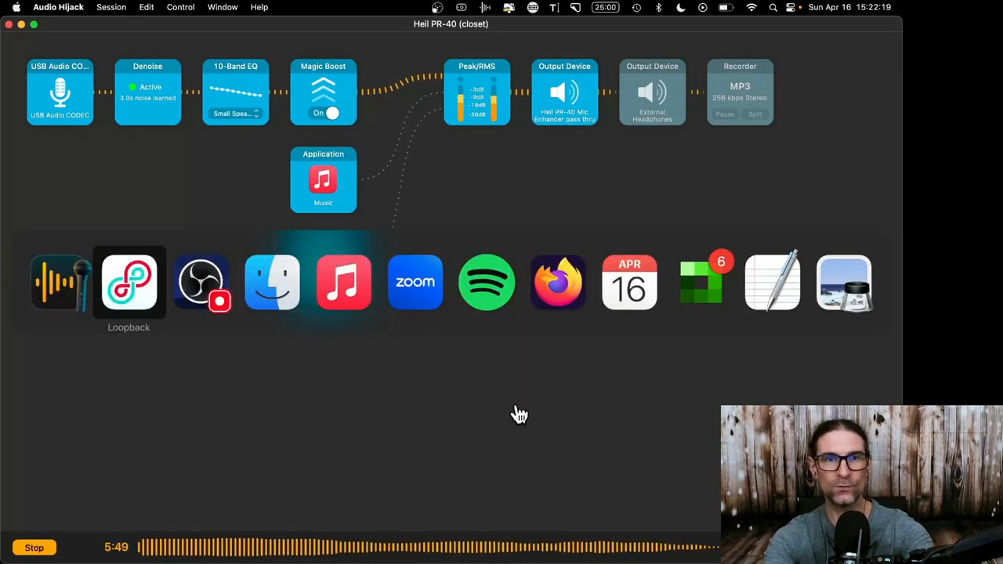
pyautogui.click(414, 282)
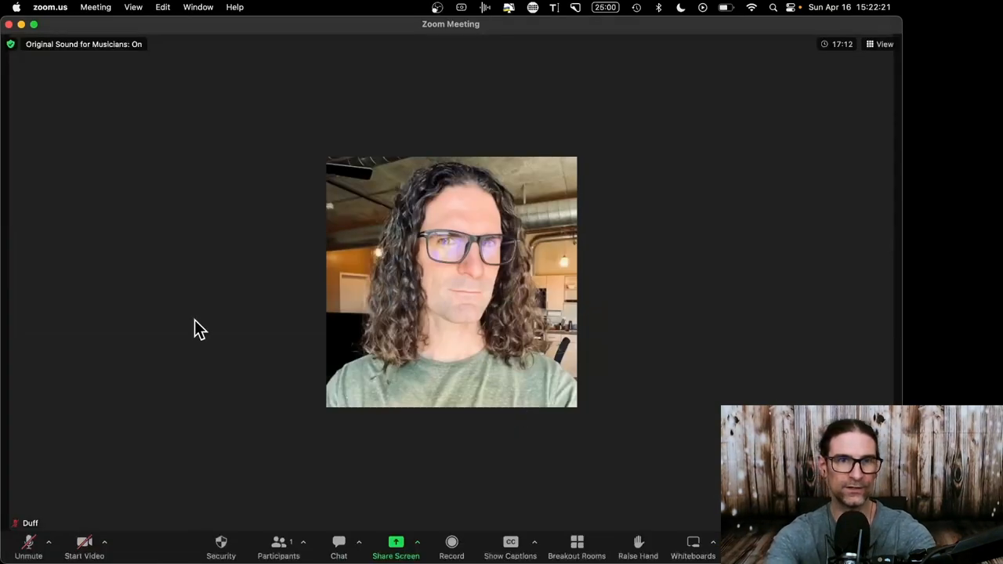
pyautogui.click(49, 541)
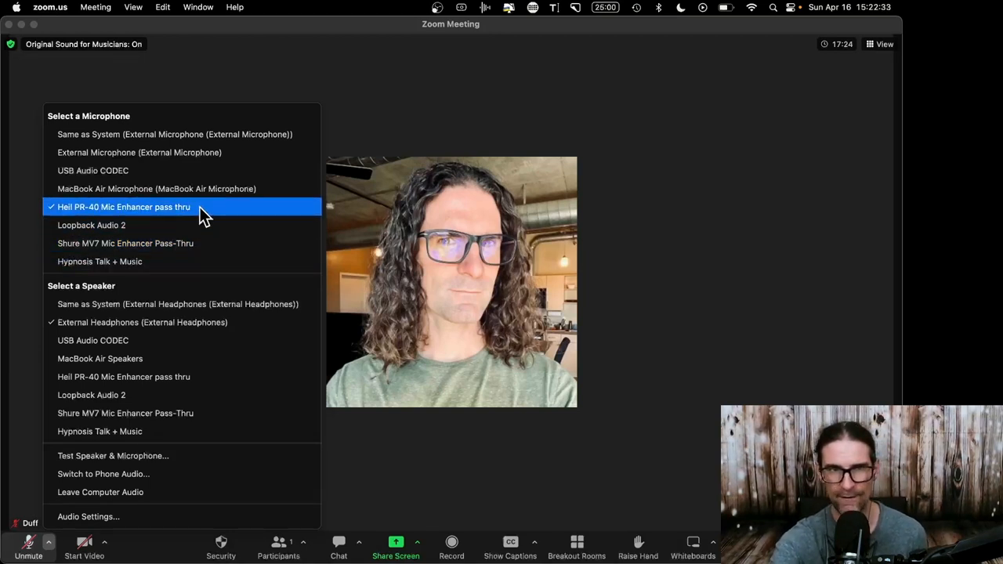
pyautogui.click(123, 207)
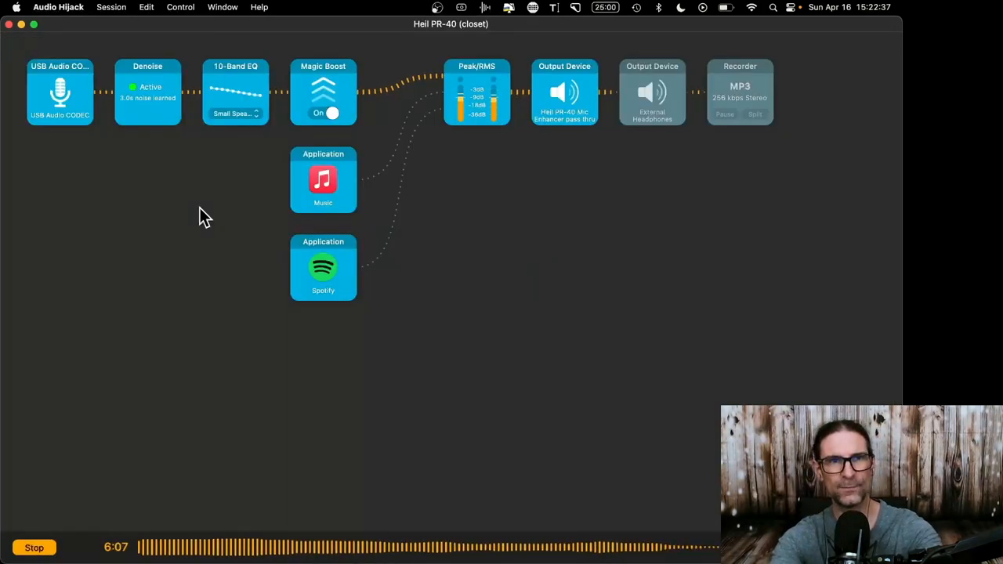
# Play and pause A Pure Embrace 60min in Music, then return to the Zoom meeting.
pyautogui.click(147, 91)
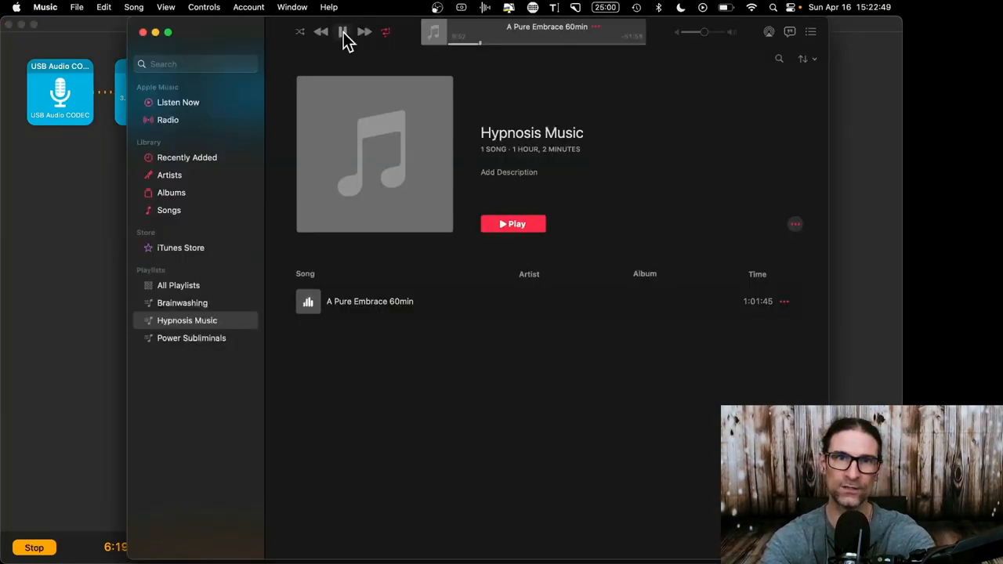
pyautogui.moveTo(66, 291)
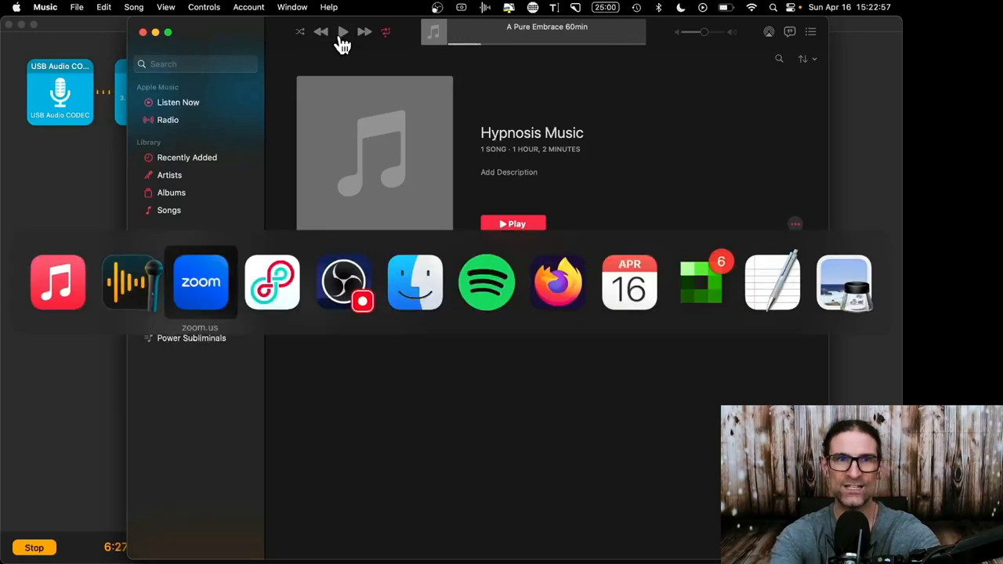
pyautogui.click(200, 282)
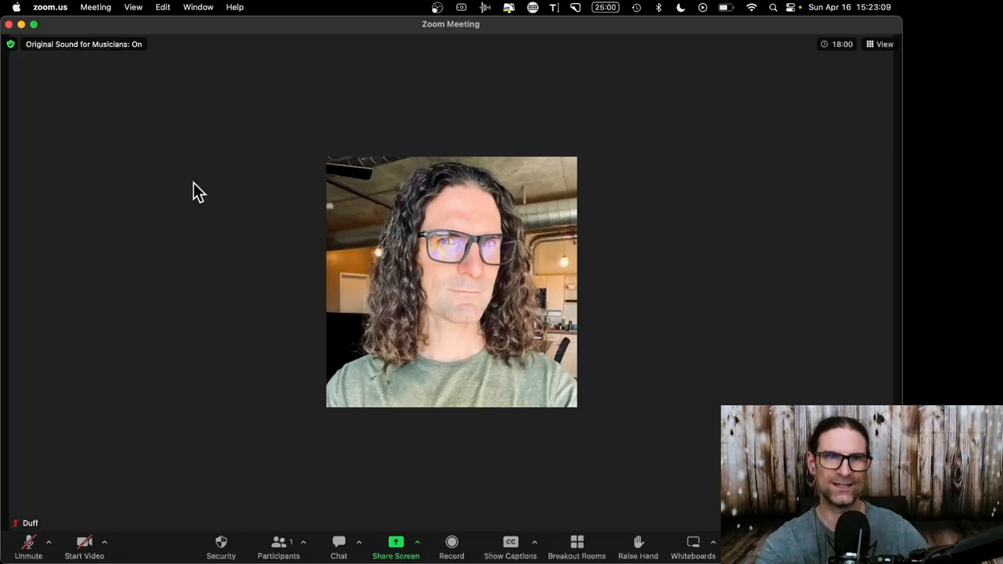
# Select Original sound for musicians with echo cancellation on, then enable it in the meeting.
pyautogui.click(50, 7)
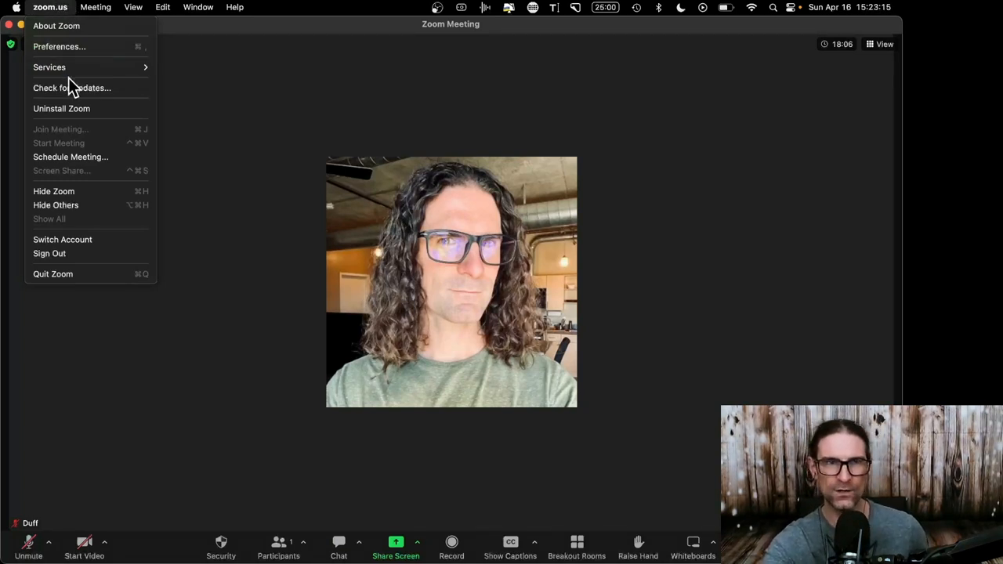
pyautogui.click(59, 46)
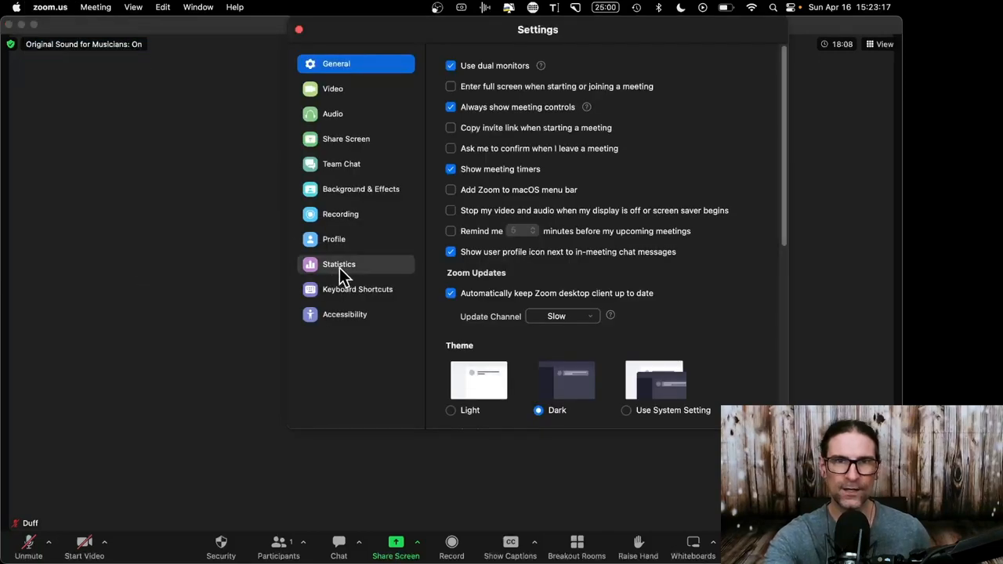
pyautogui.click(333, 114)
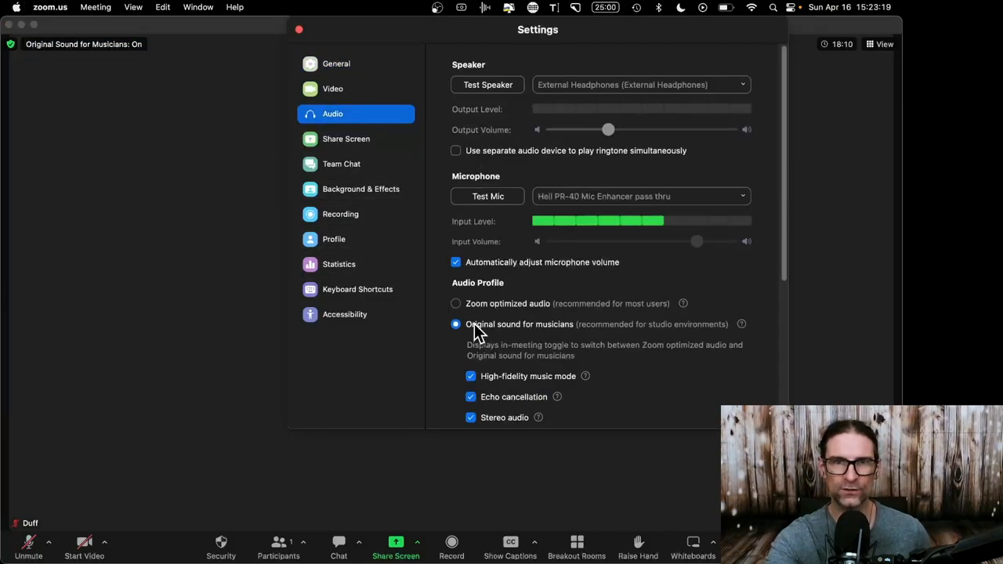
pyautogui.click(456, 303)
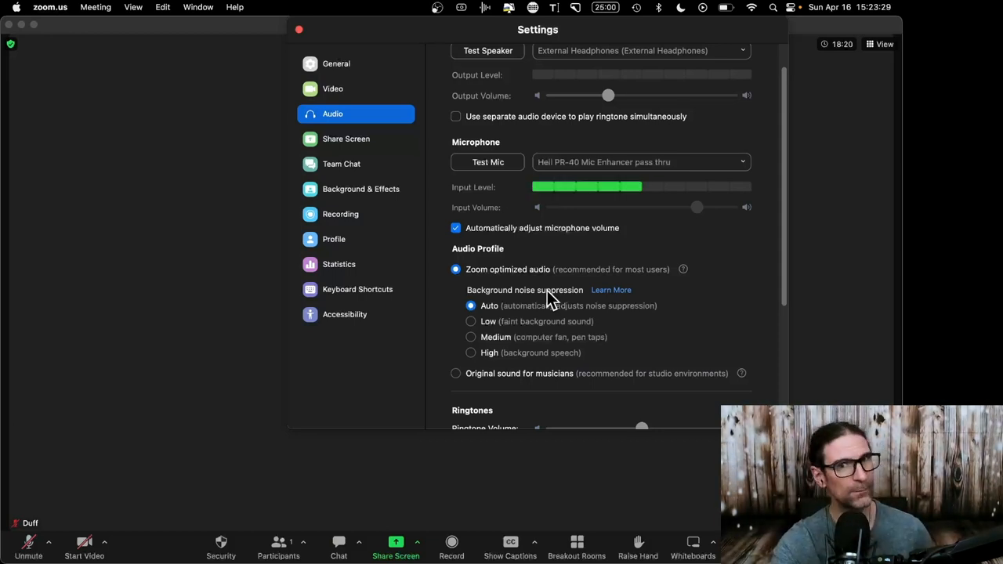
pyautogui.click(456, 373)
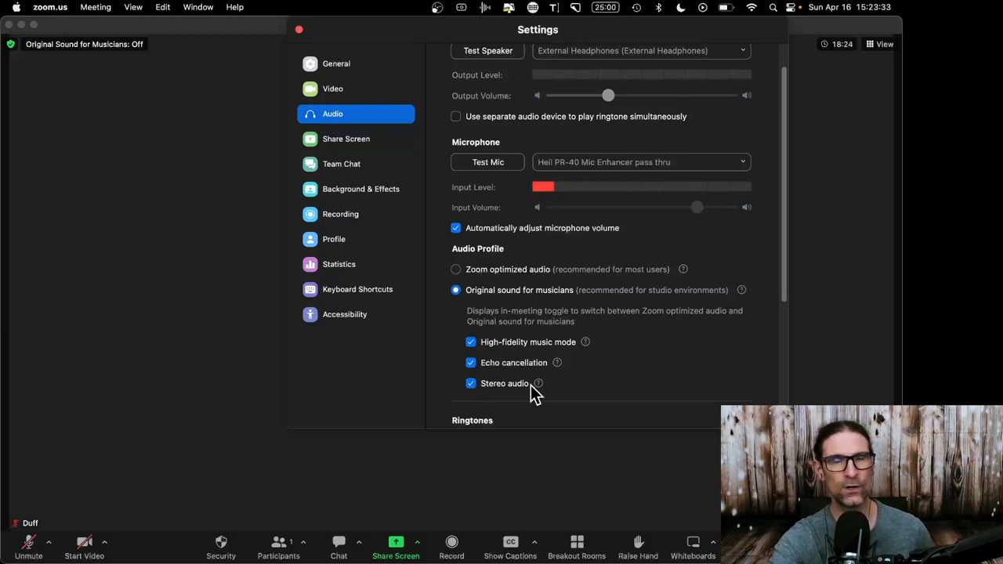
pyautogui.click(471, 362)
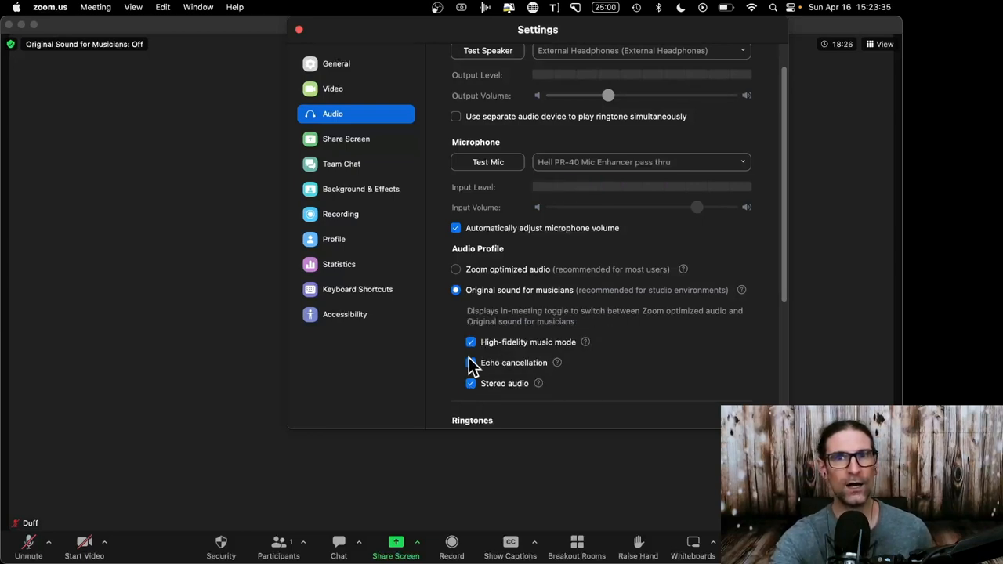
pyautogui.click(471, 362)
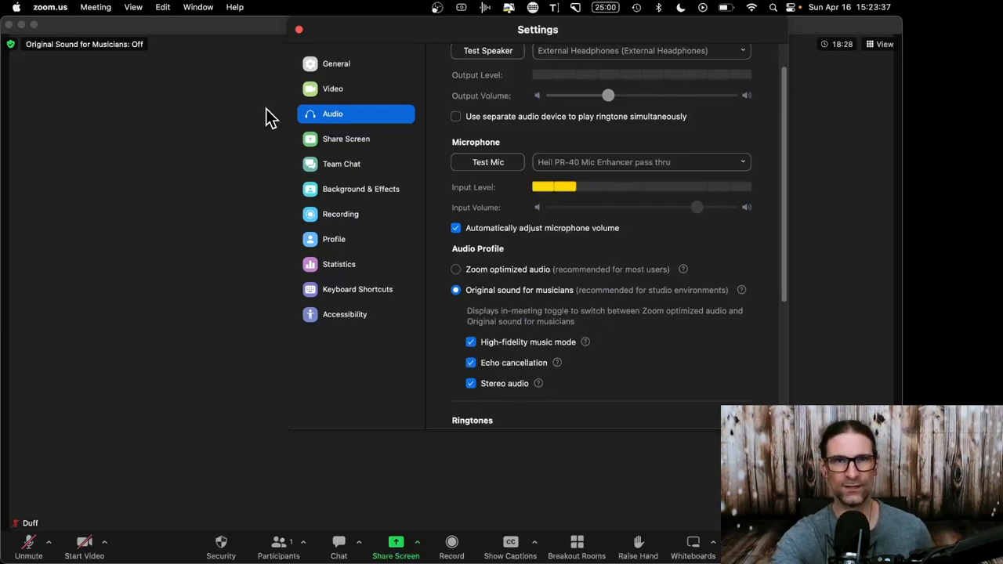
pyautogui.click(299, 29)
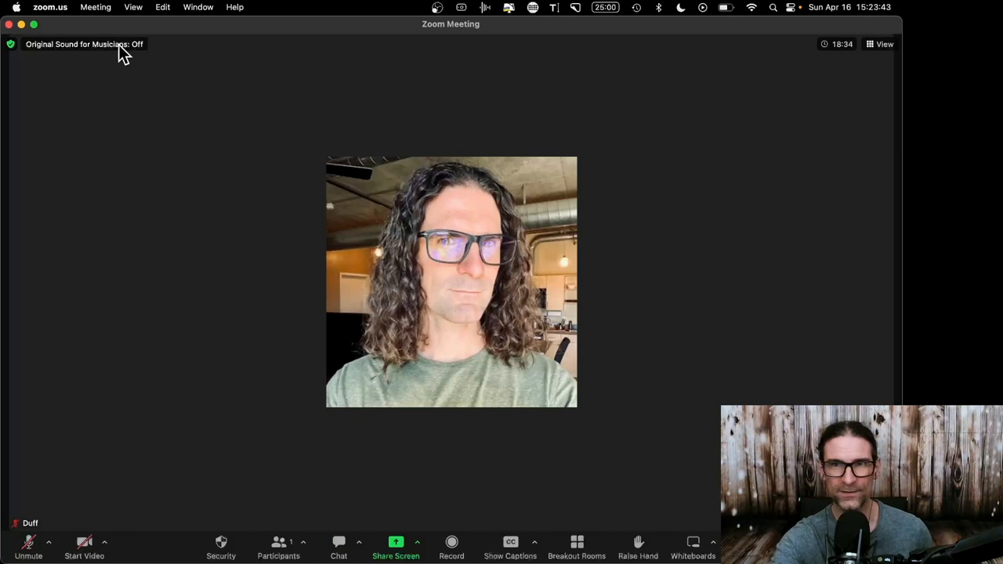
pyautogui.click(84, 44)
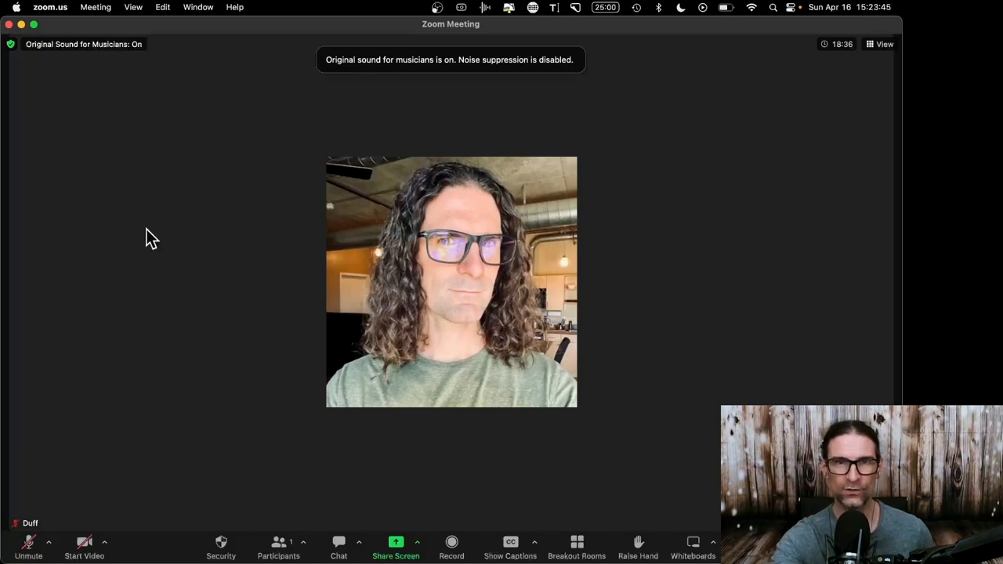
pyautogui.moveTo(416, 79)
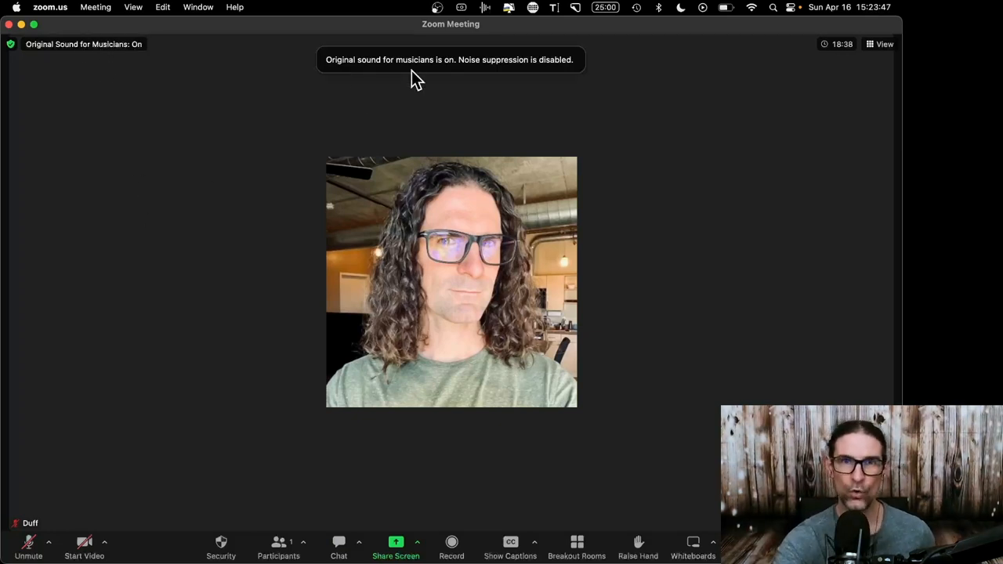
pyautogui.moveTo(556, 129)
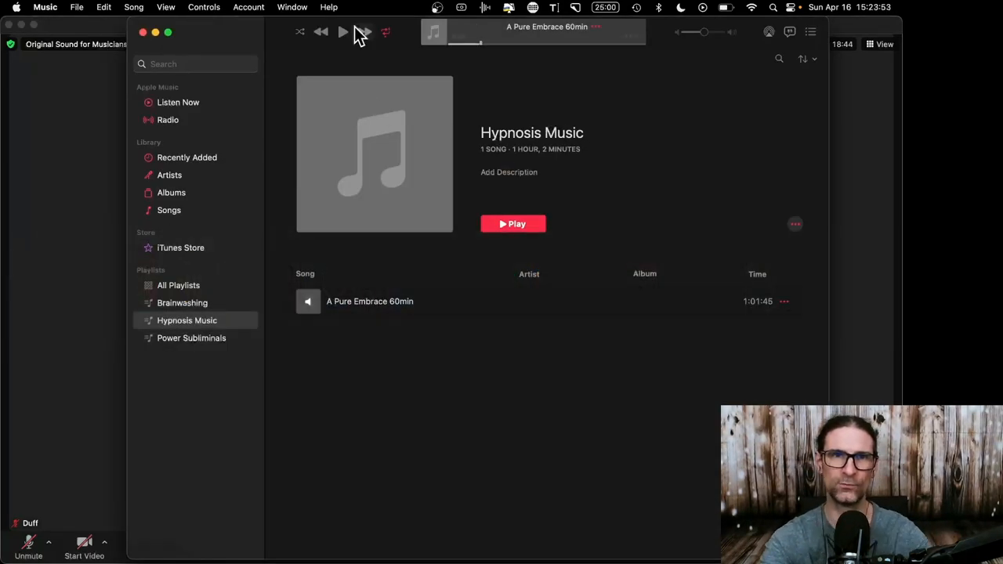
# Resume playing A Pure Embrace 60min from the Hypnosis Music playlist.
pyautogui.click(343, 31)
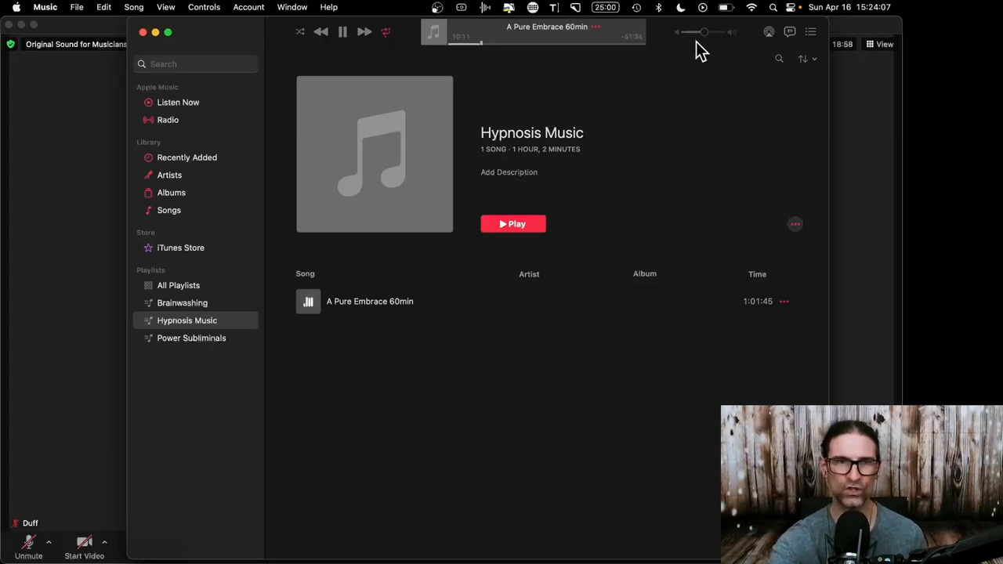
pyautogui.moveTo(347, 195)
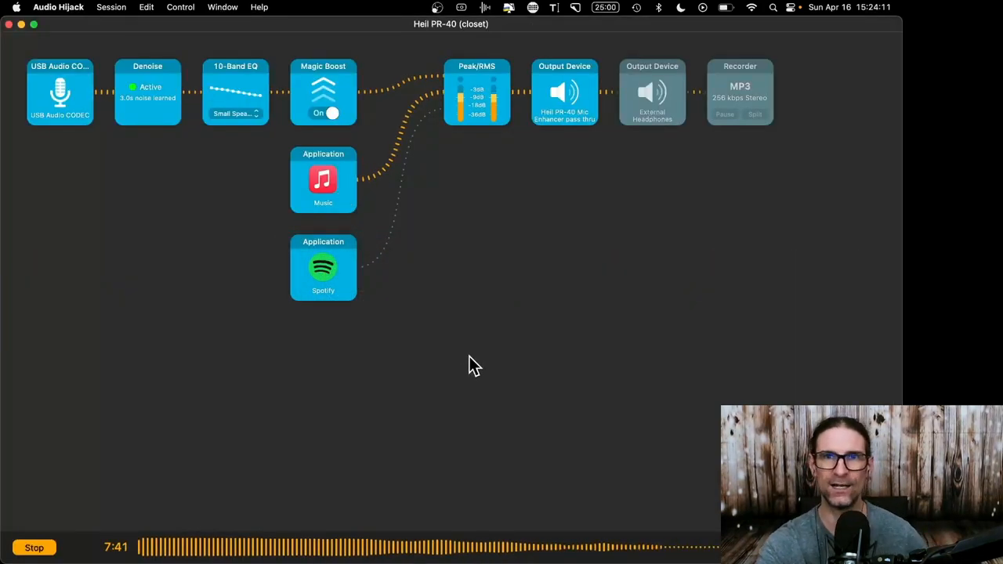
pyautogui.click(652, 91)
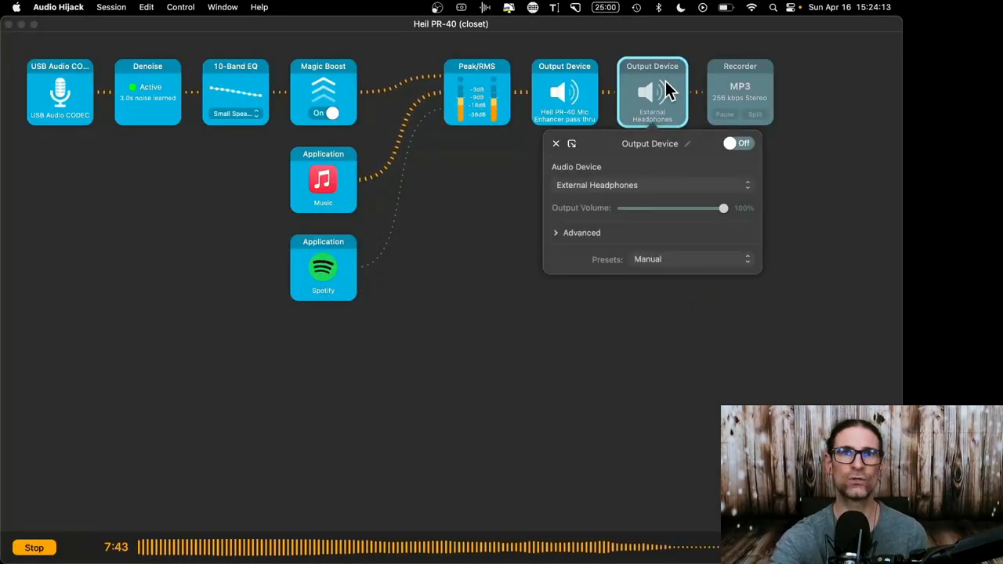
pyautogui.click(737, 143)
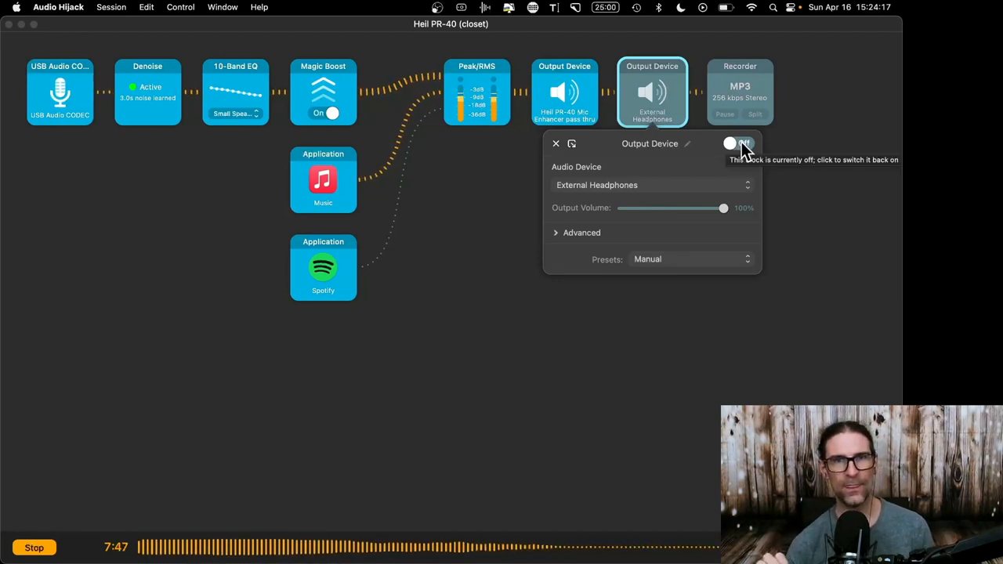
pyautogui.click(739, 144)
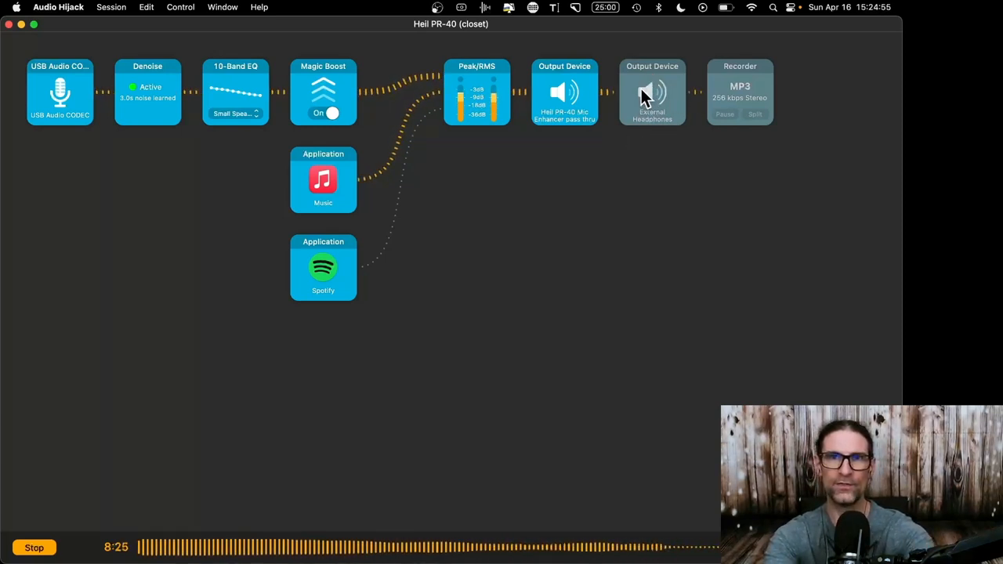
pyautogui.moveTo(741, 98)
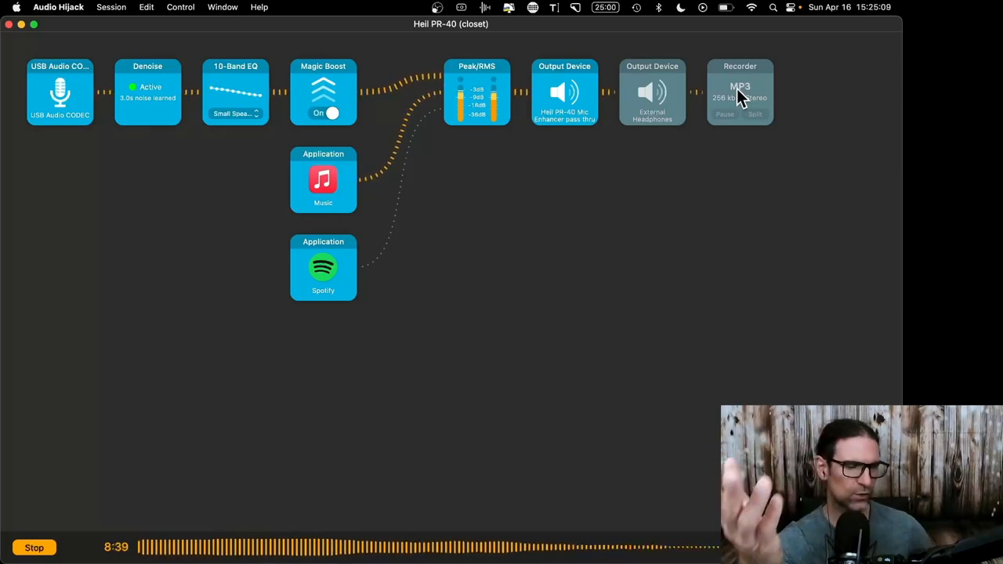
# Record a roughly 9-second MP3 test take, pause, split, turn the recorder off, and list recordings.
pyautogui.click(740, 90)
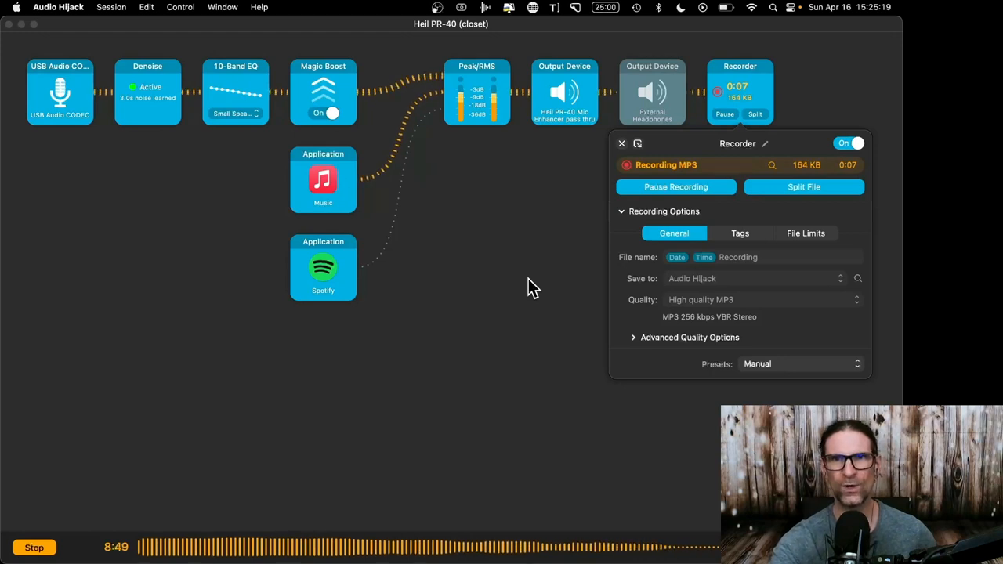
pyautogui.click(675, 187)
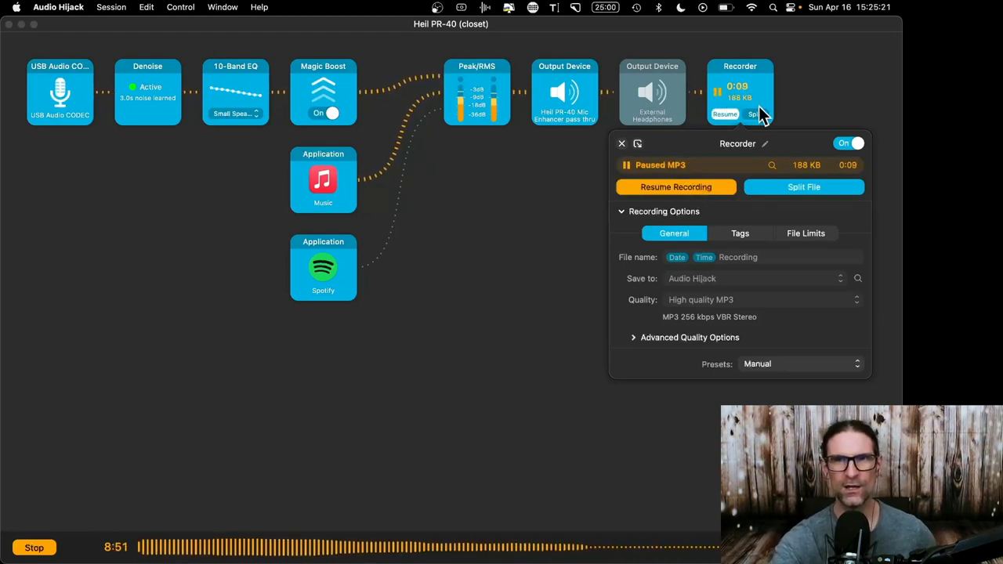
pyautogui.click(803, 186)
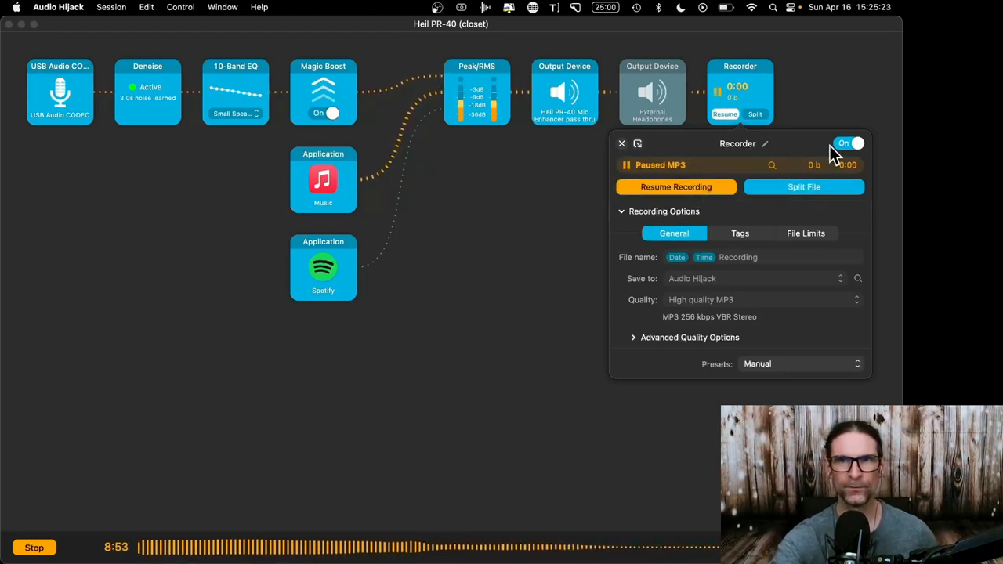
pyautogui.click(621, 143)
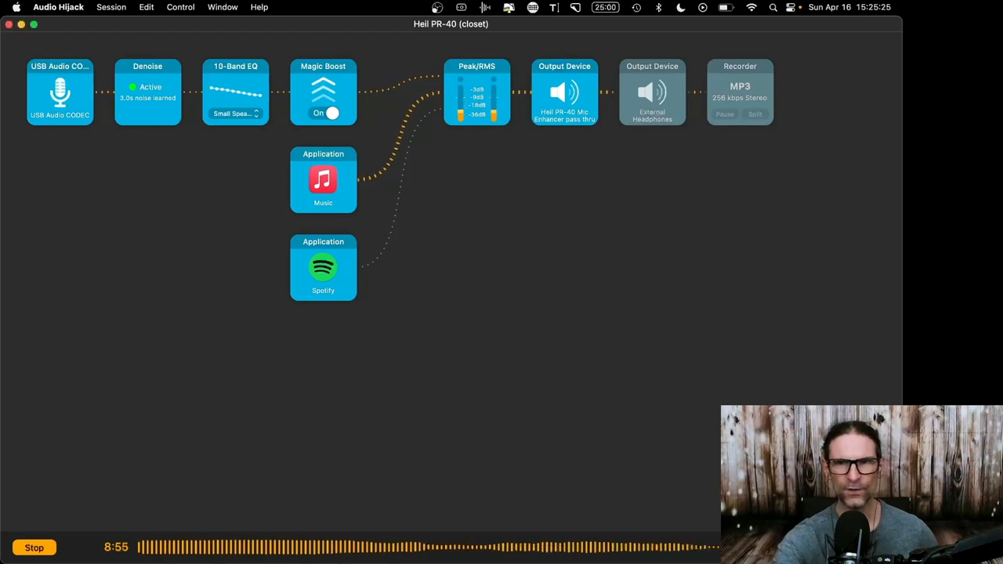
pyautogui.click(761, 33)
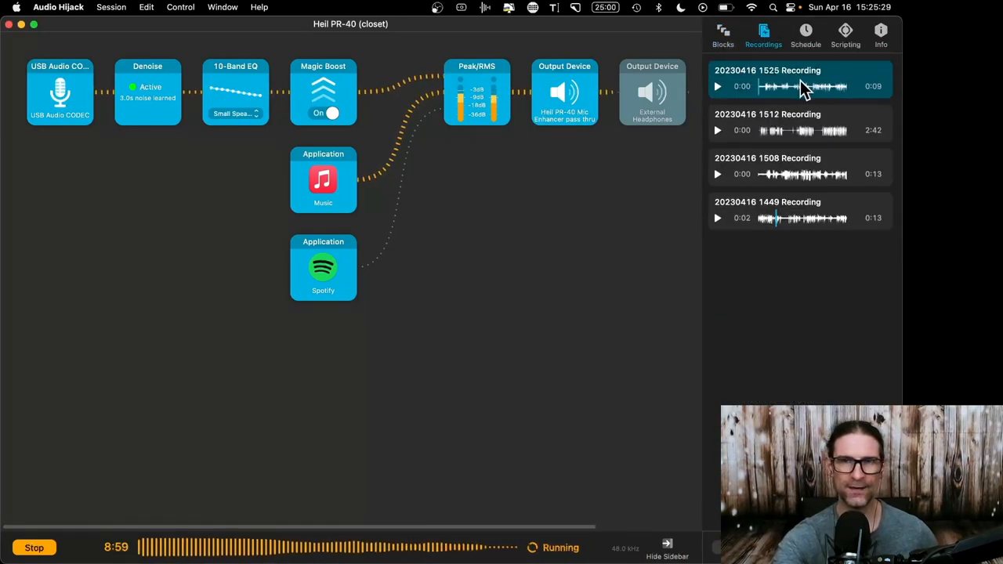
pyautogui.rightClick(799, 78)
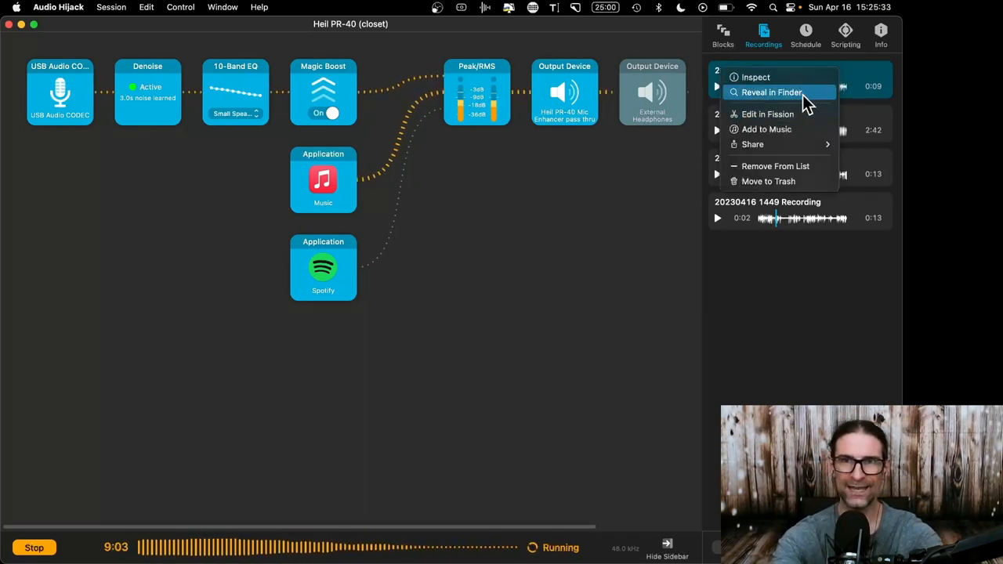
pyautogui.click(771, 93)
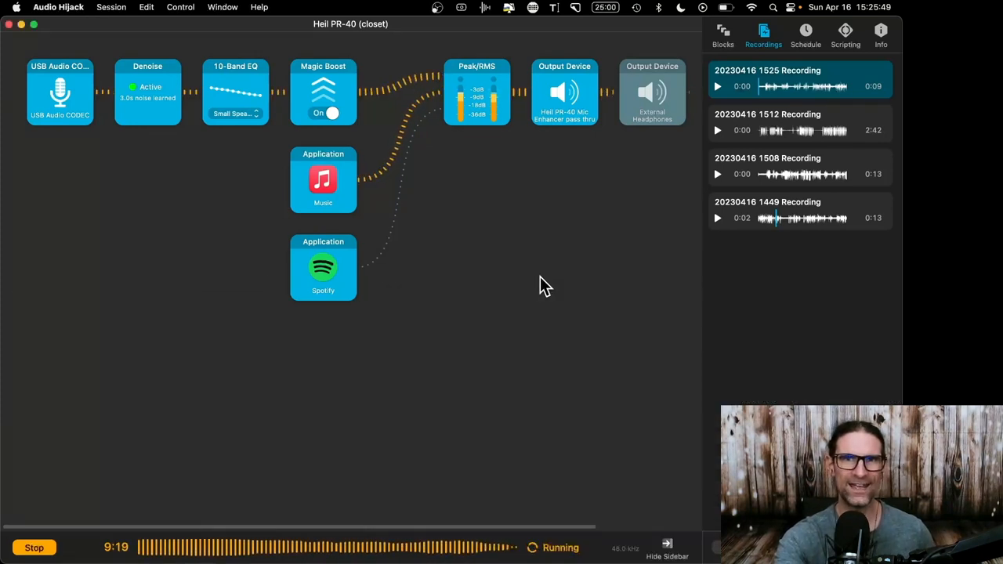
pyautogui.click(667, 547)
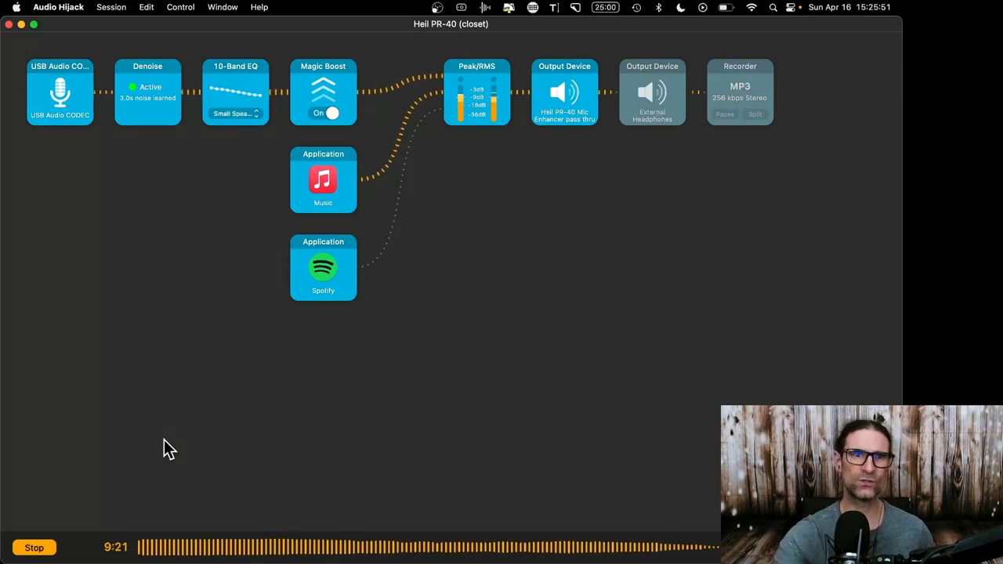